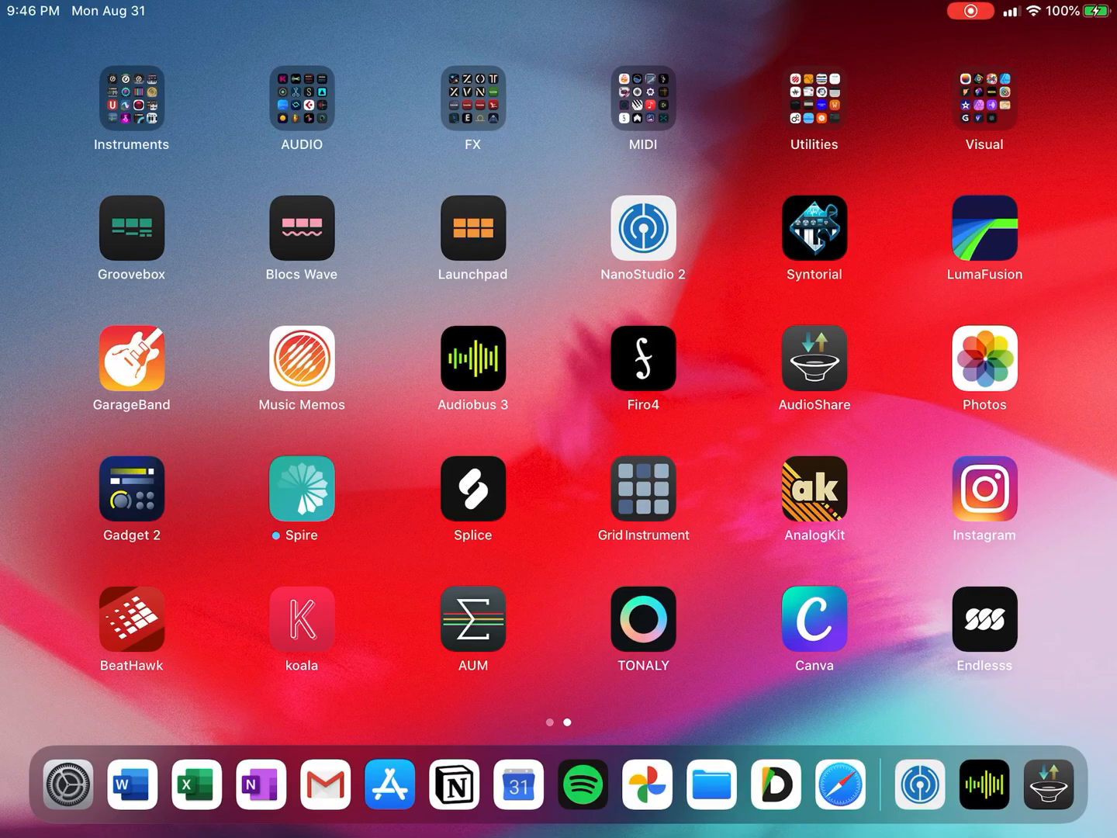
Step: Launch NanoStudio 2 and create a new project named 'Reason Compact'
click(642, 229)
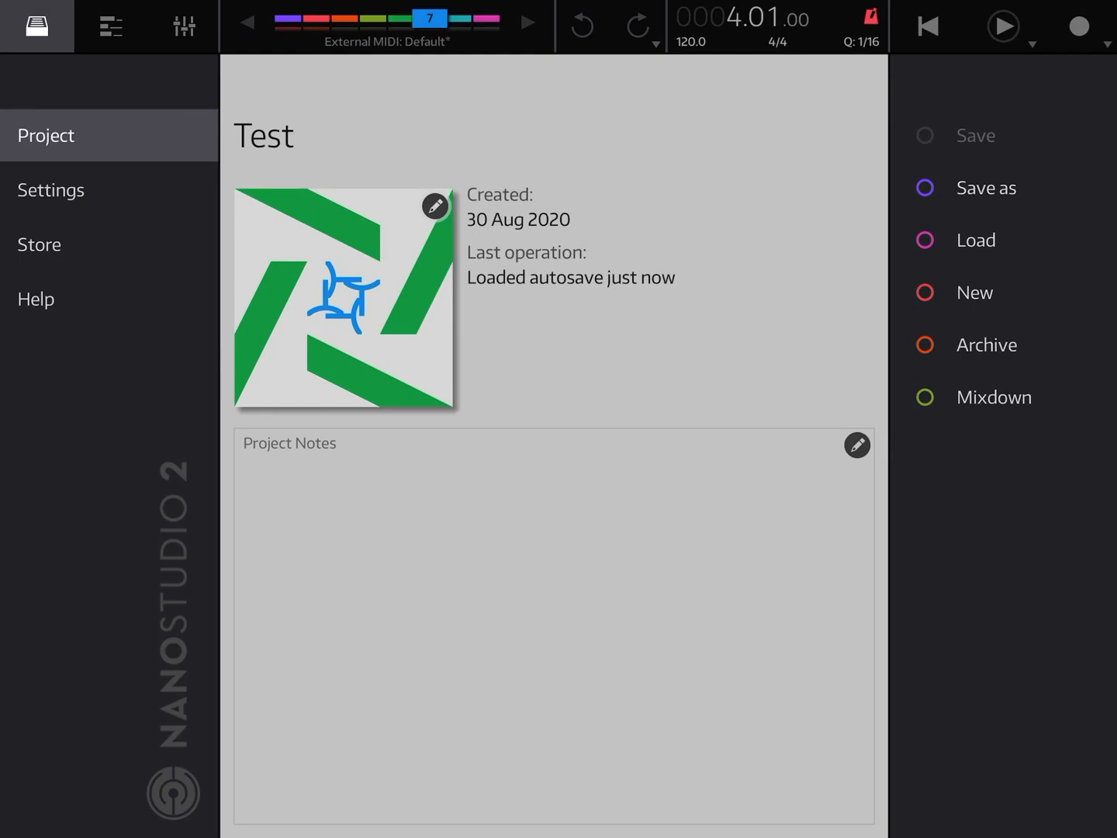
click(974, 292)
text(Reason Co)
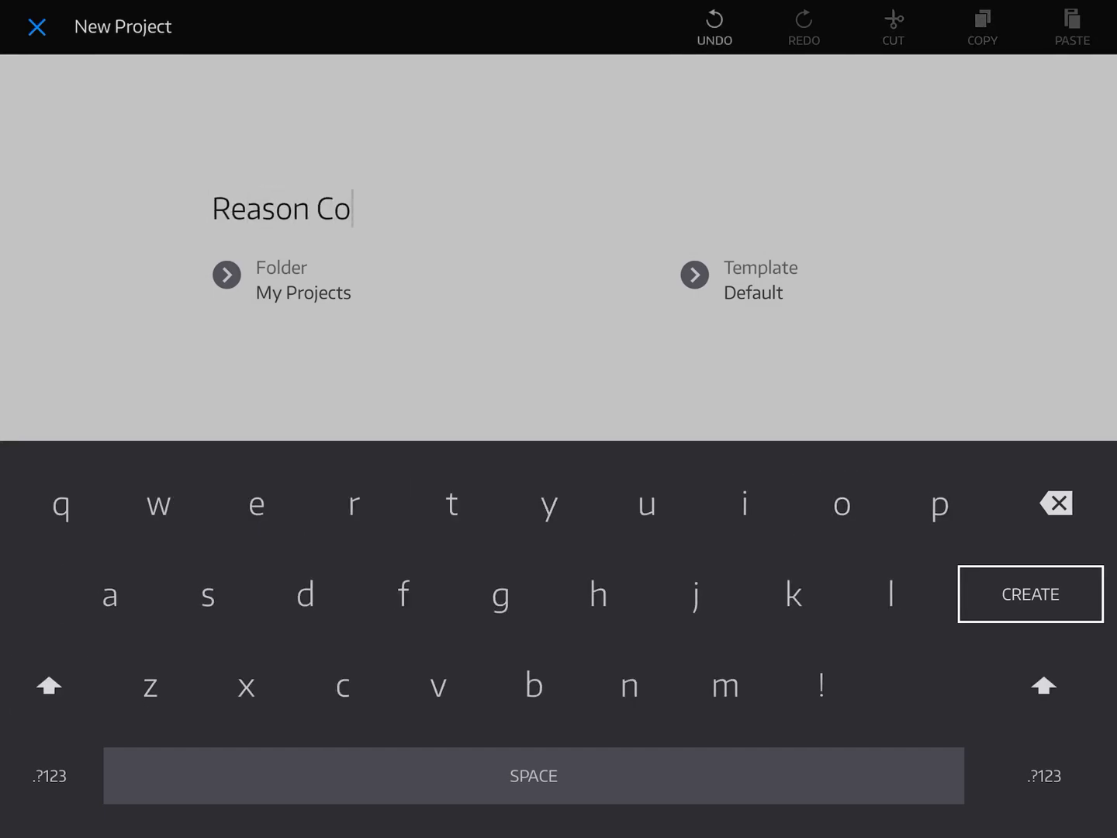
text(mpact)
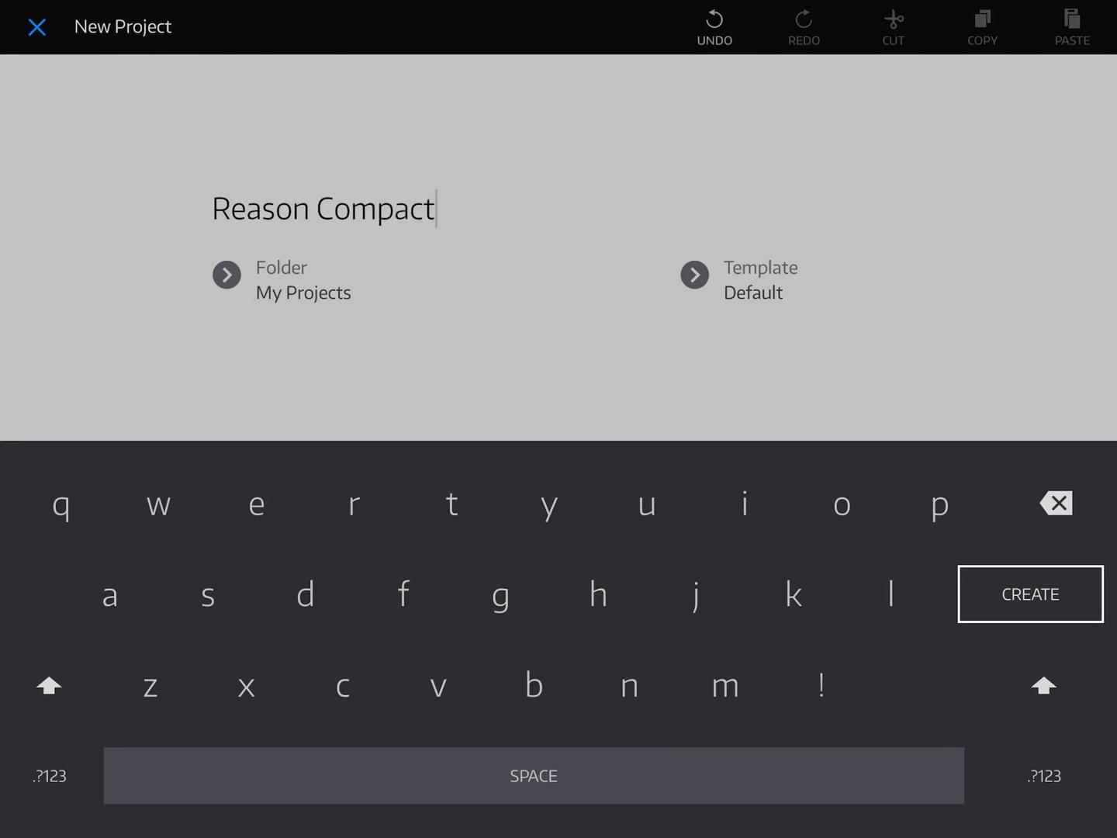
click(1030, 593)
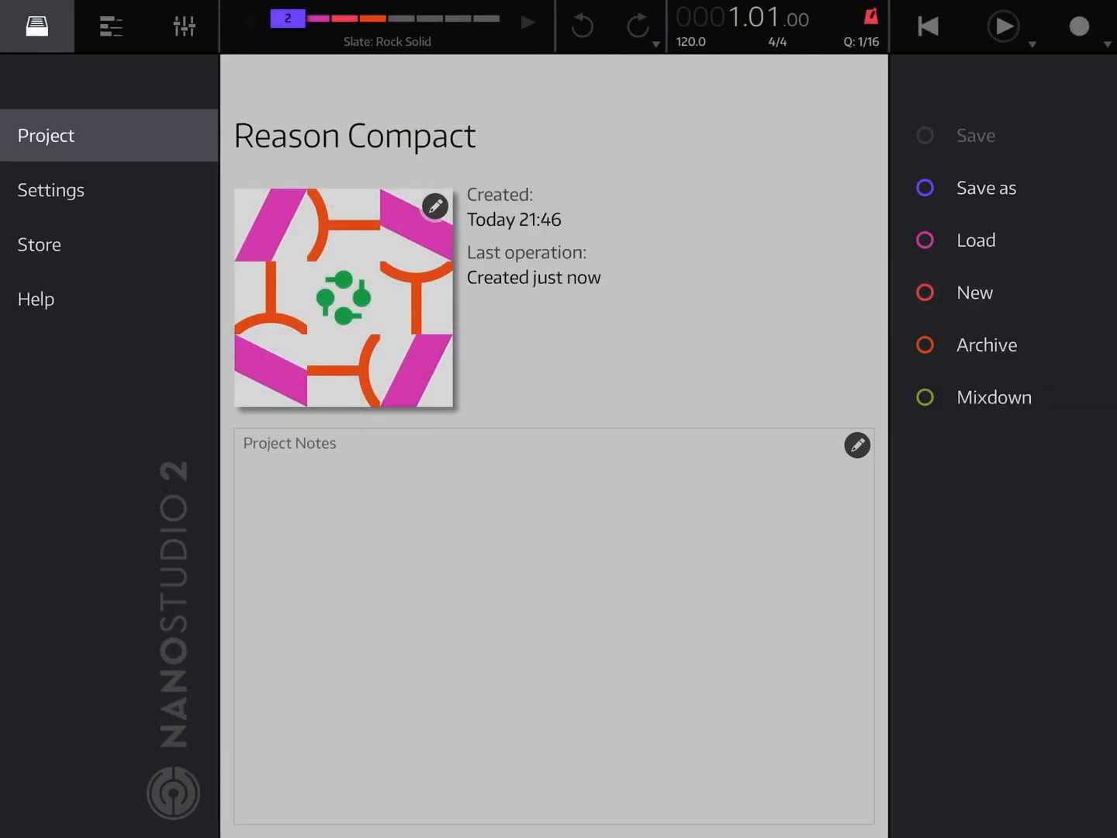
Step: Add an External MIDI track from the Tracks view, then switch to Audiobus 3
click(111, 24)
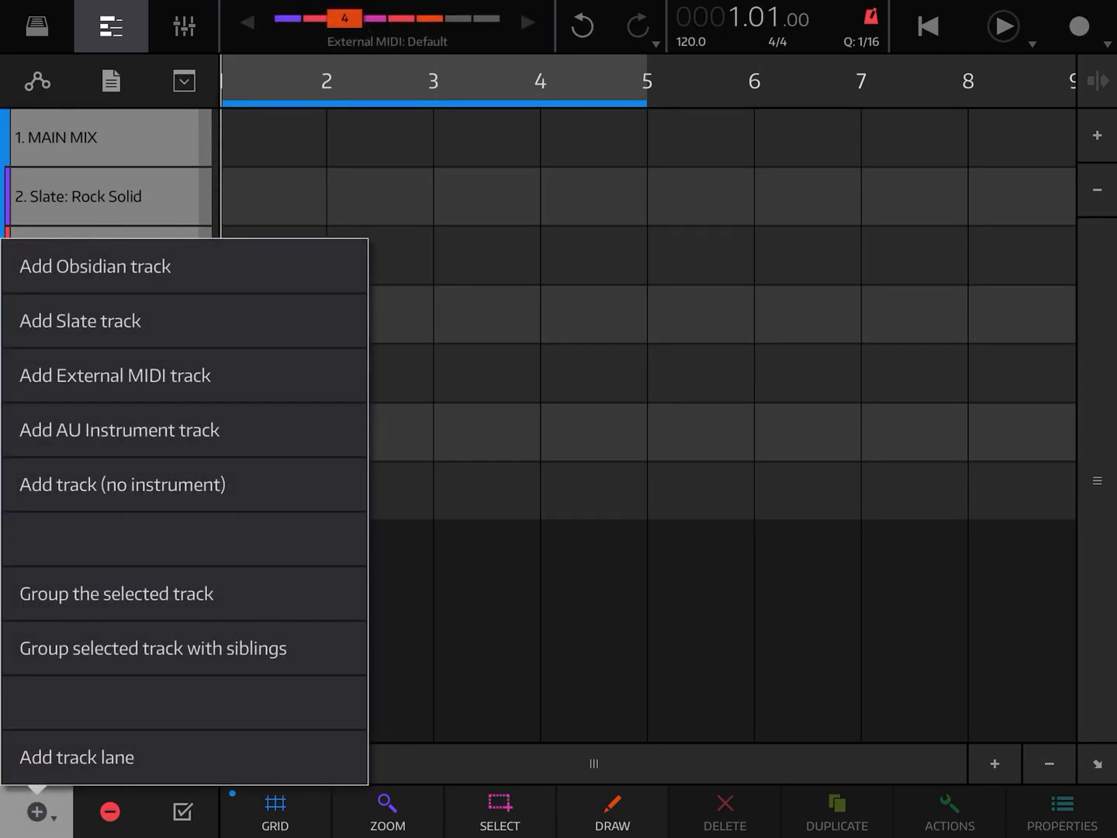
click(115, 375)
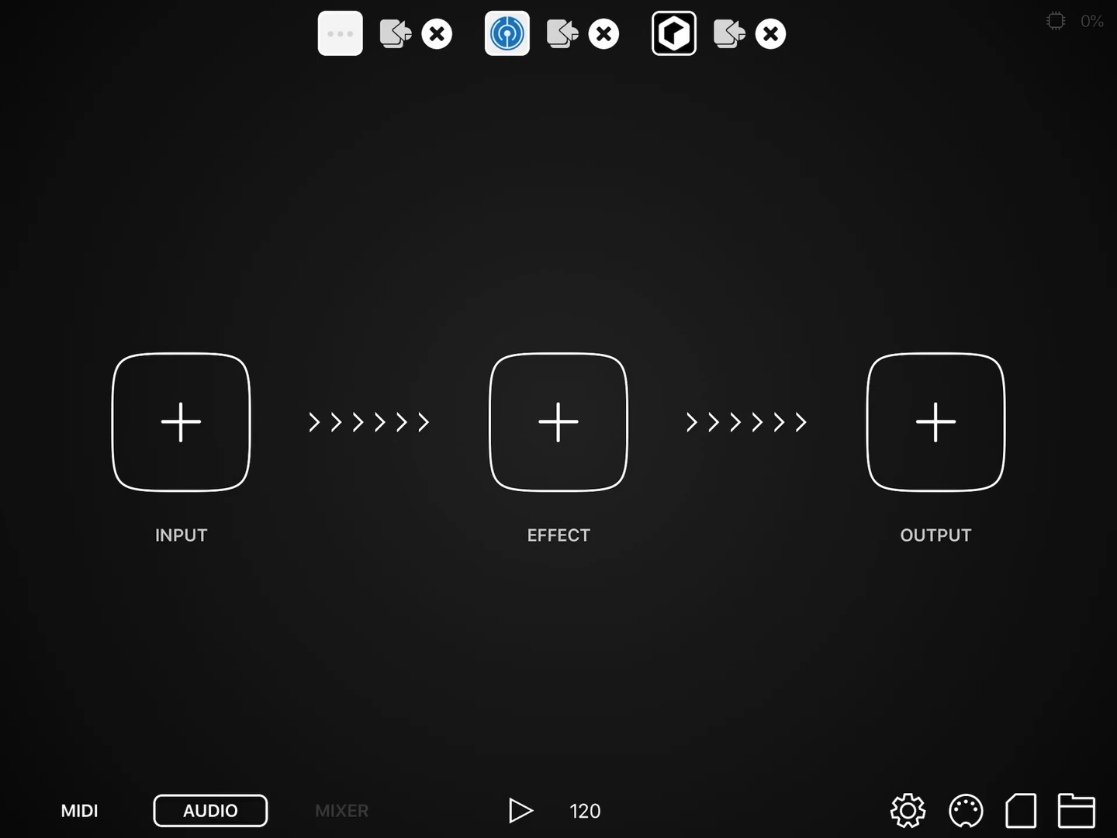
Step: Set Reason Compact as the audio input of the Audiobus 3 pipeline
click(338, 33)
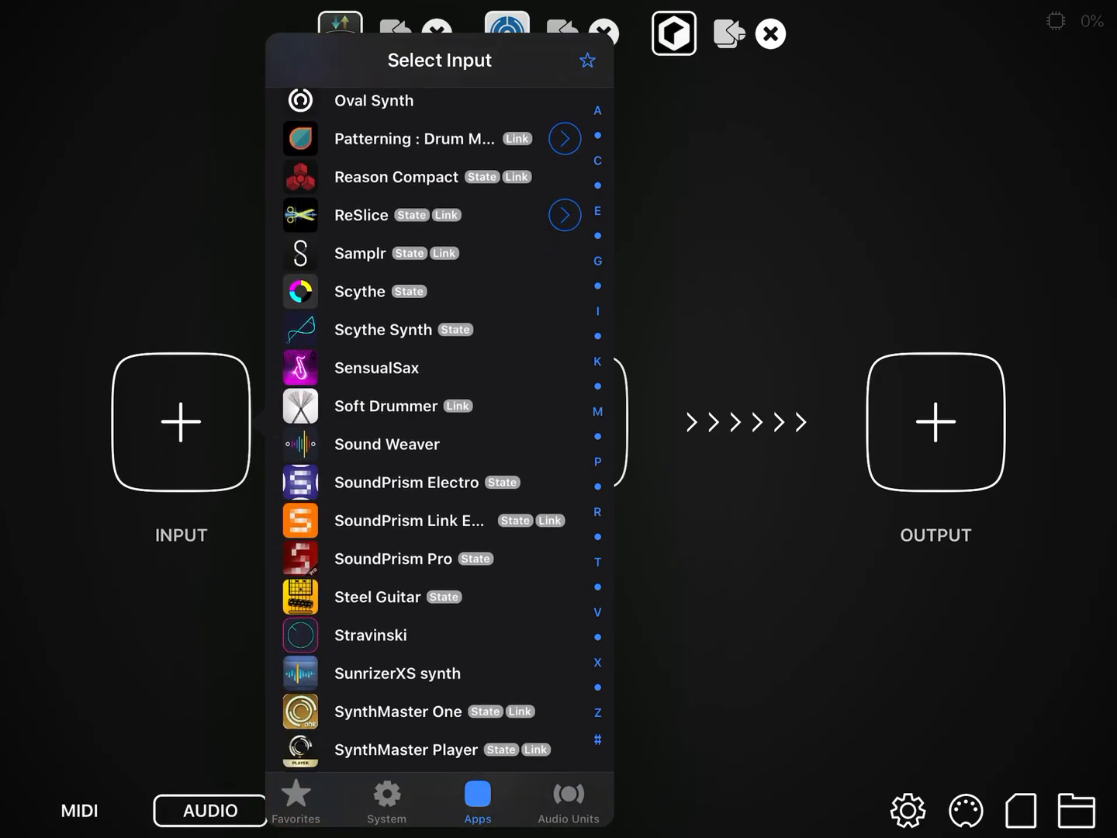
scroll(down, 3)
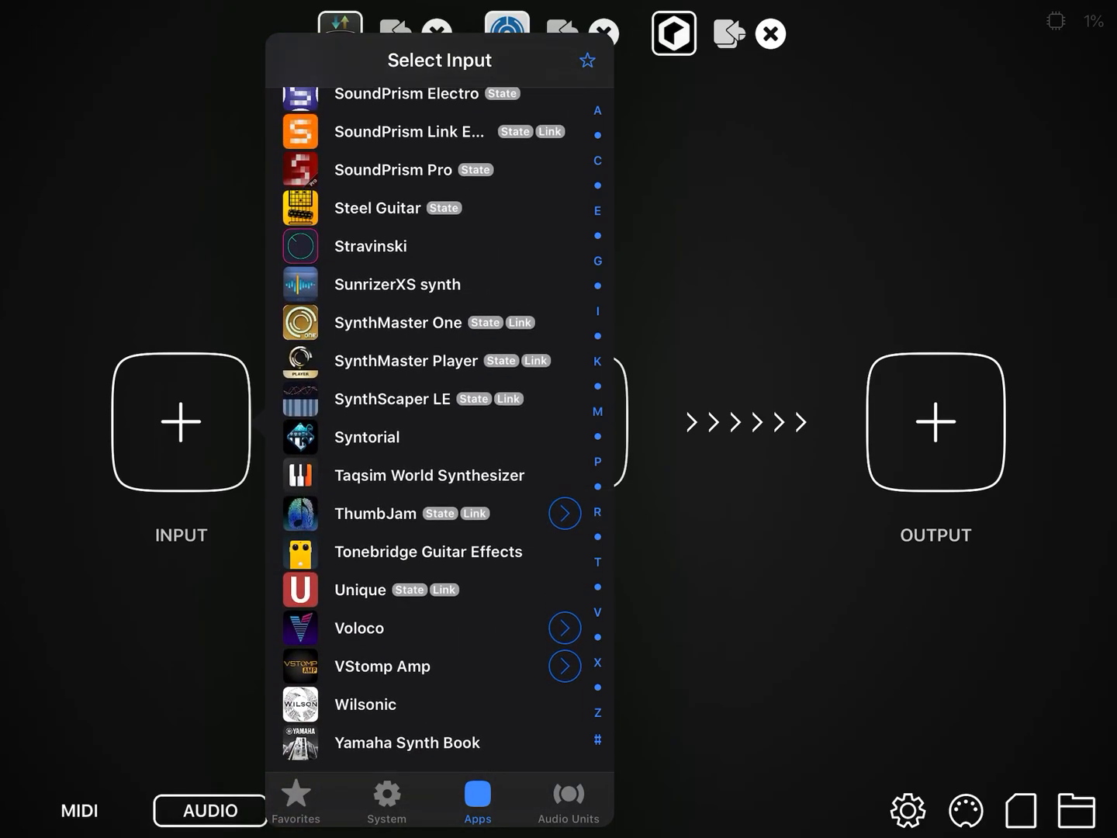
scroll(down, 3)
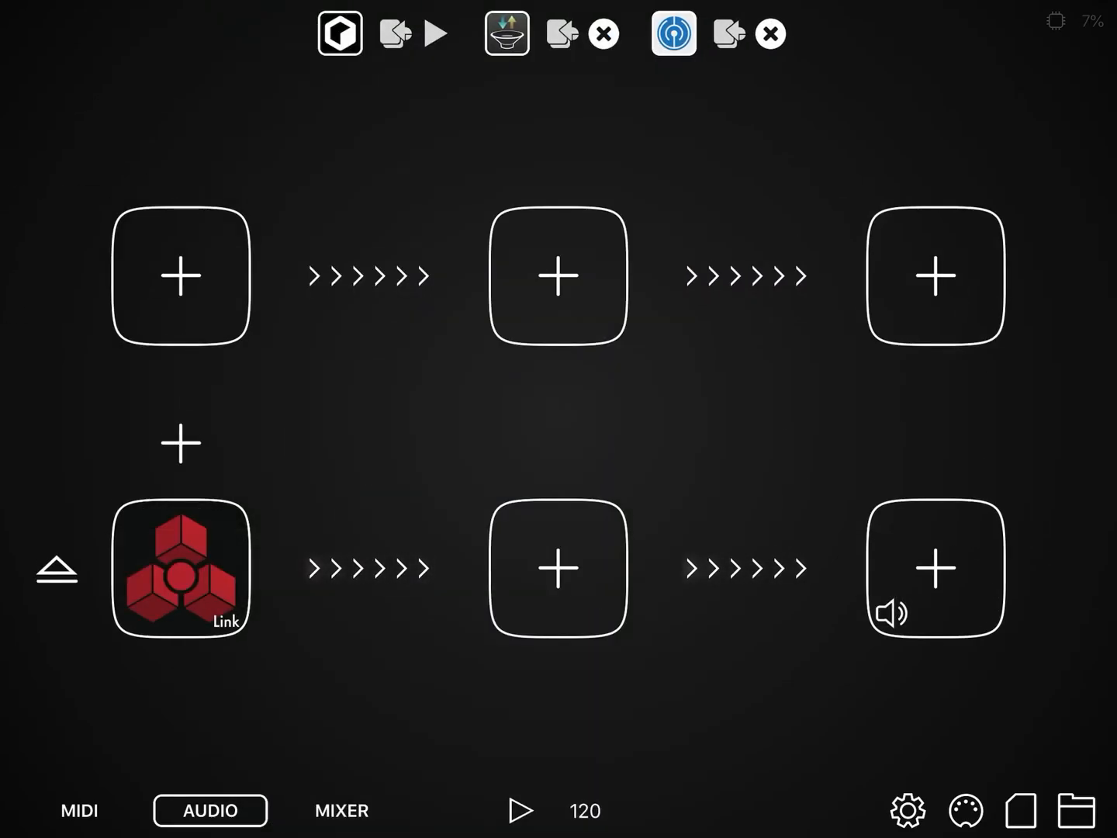
Step: Make Reason Compact's Europa a MIDI receiver fed by Virtual MIDI channel 1
click(78, 809)
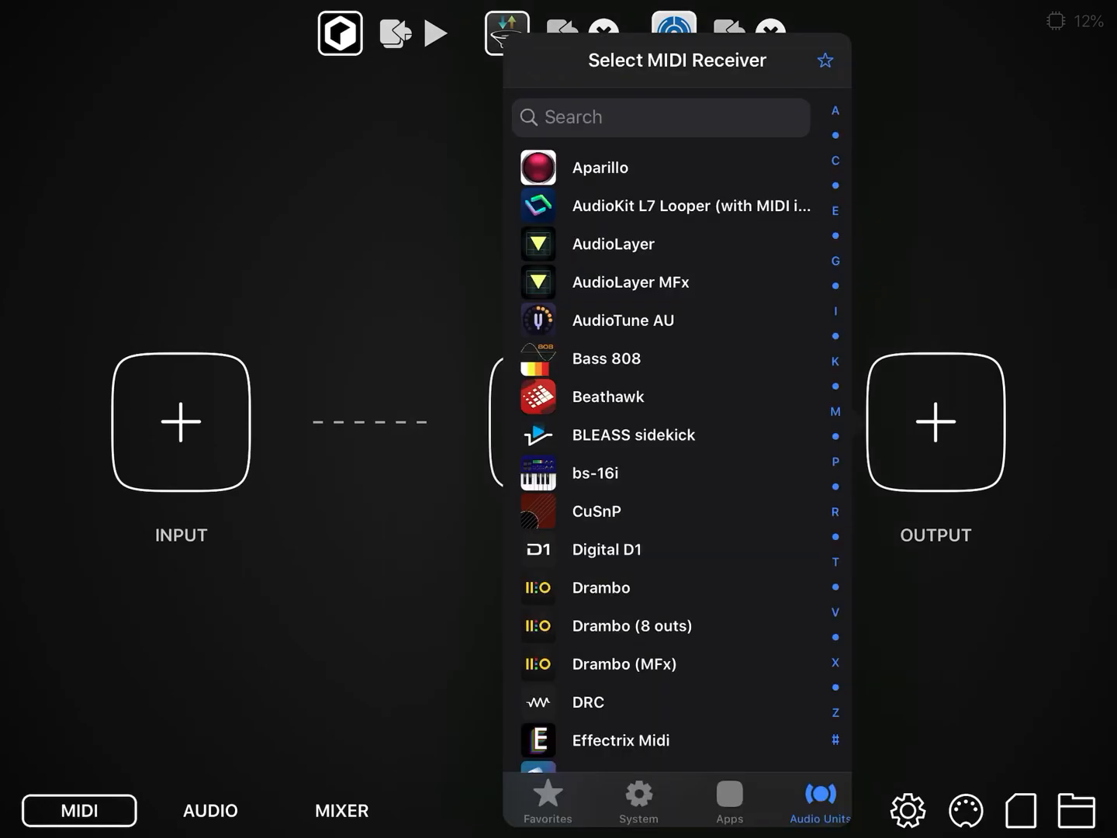
scroll(down, 3)
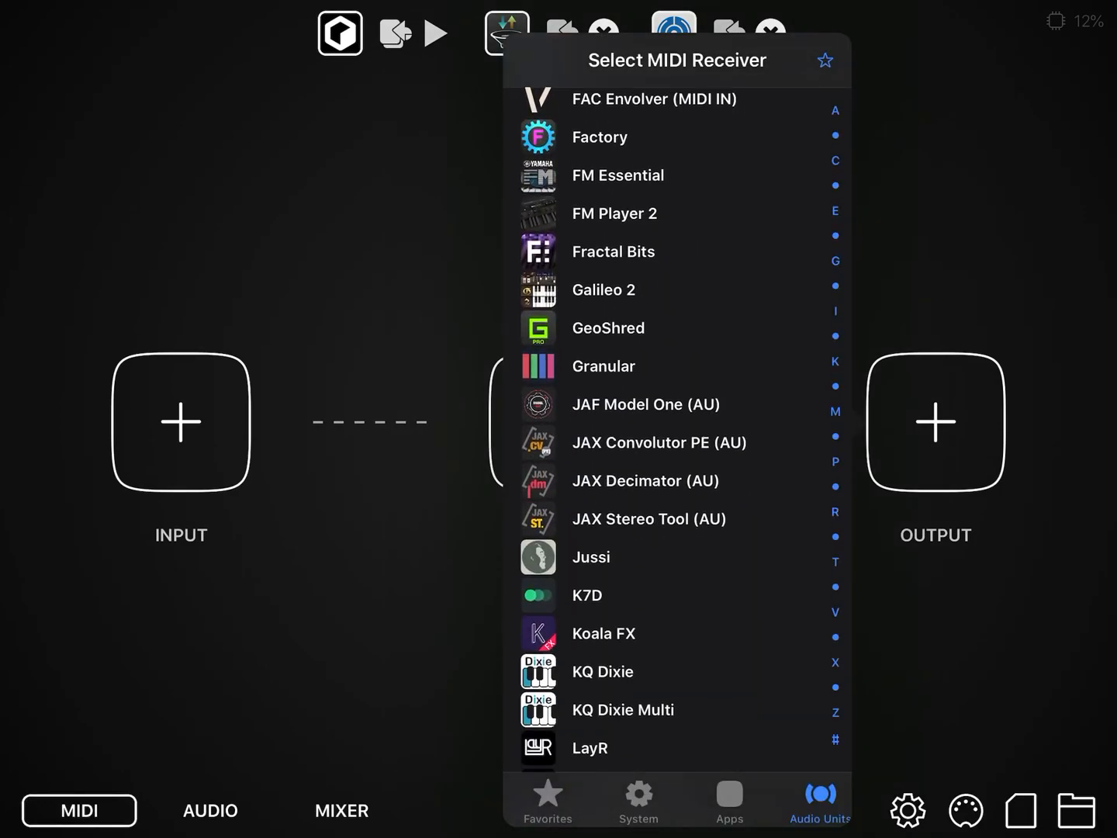
click(728, 799)
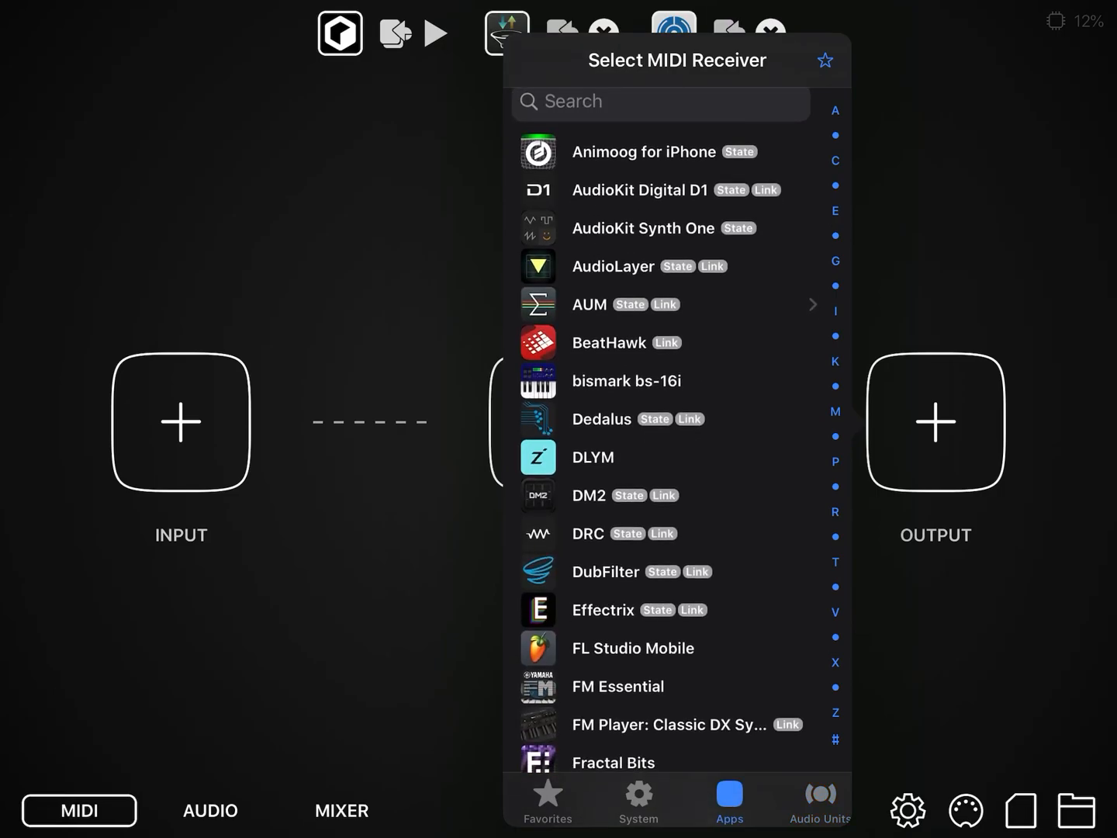
scroll(down, 3)
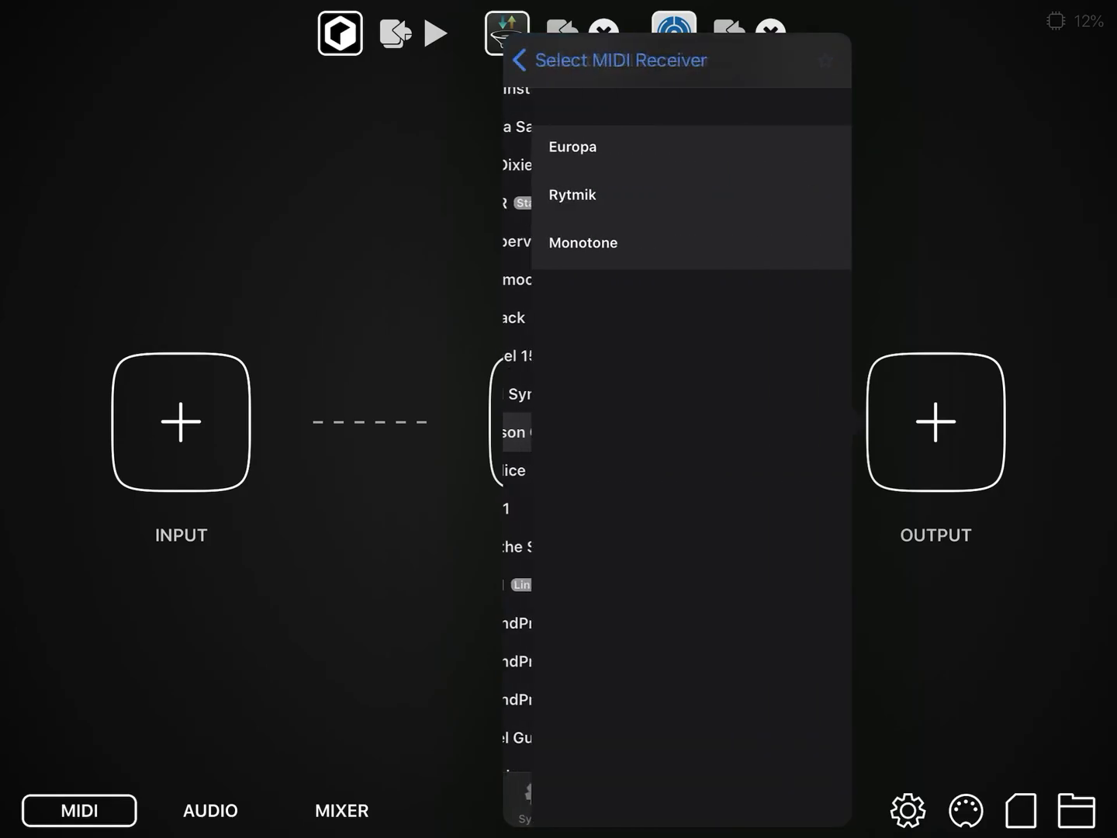
click(583, 242)
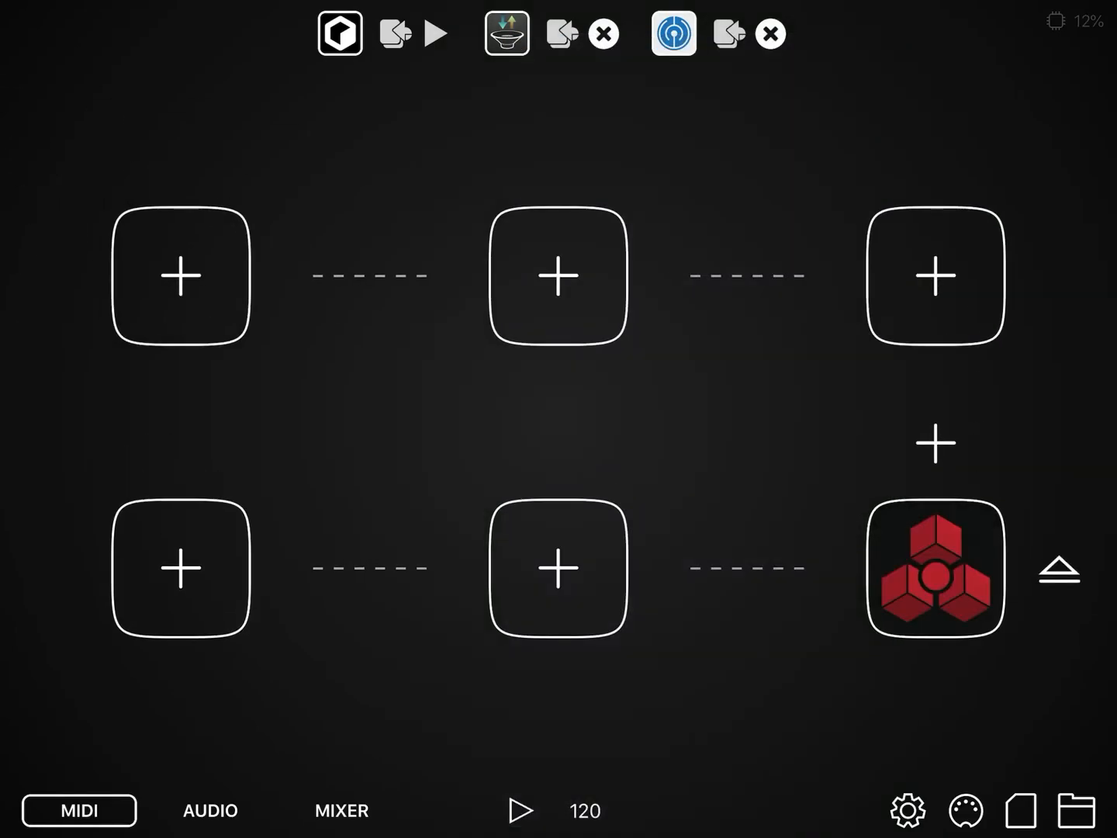
Step: Add Rytmik and Monotone as MIDI receivers on Virtual MIDI channels 2 and 3
click(506, 35)
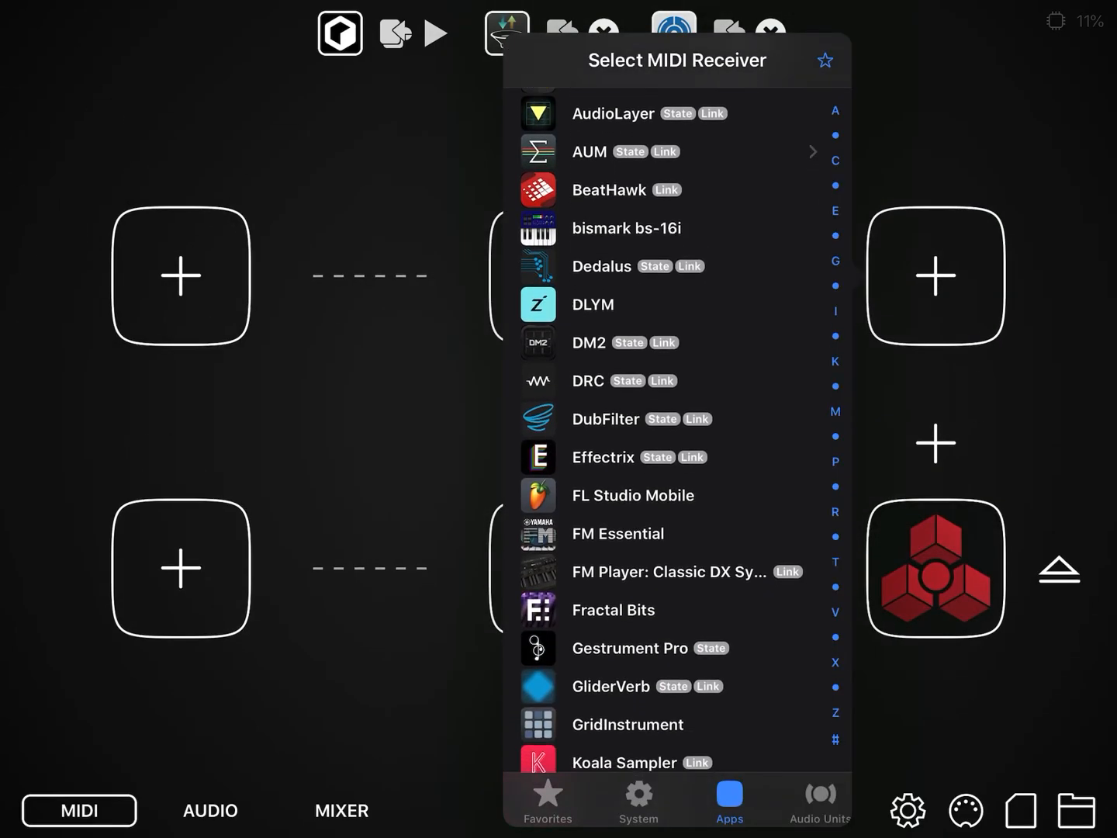
scroll(down, 3)
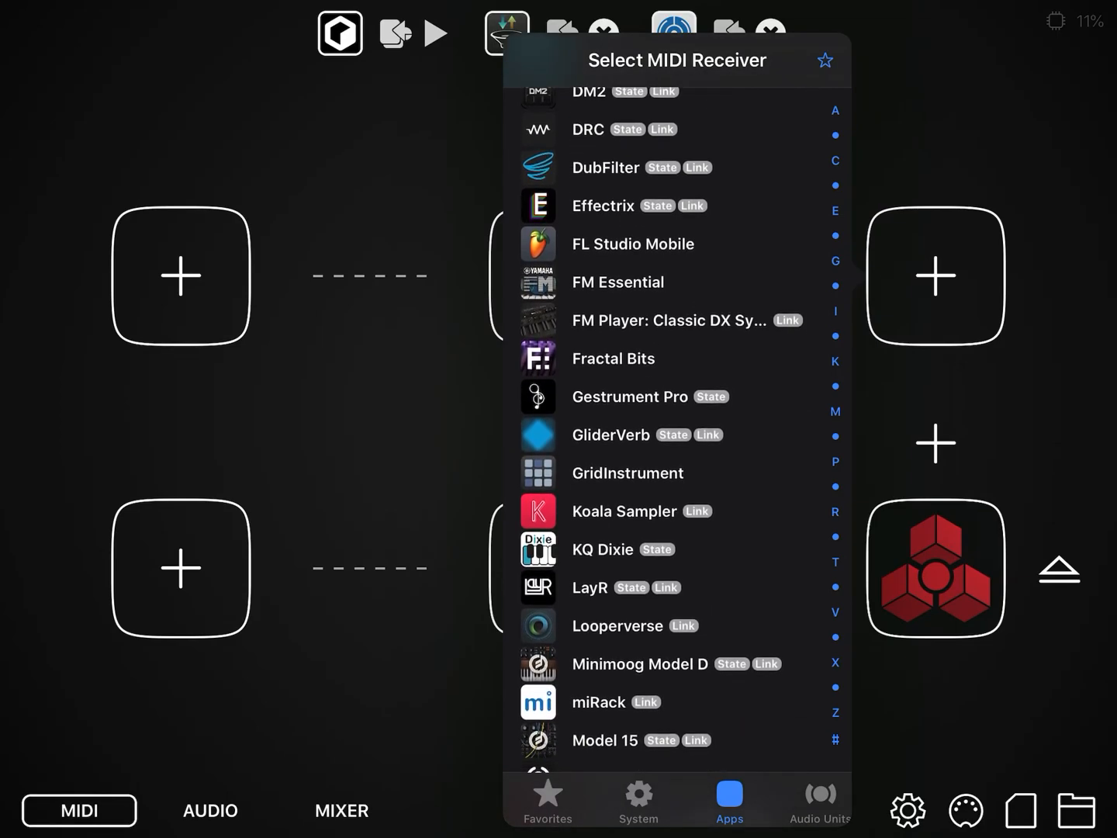
scroll(down, 3)
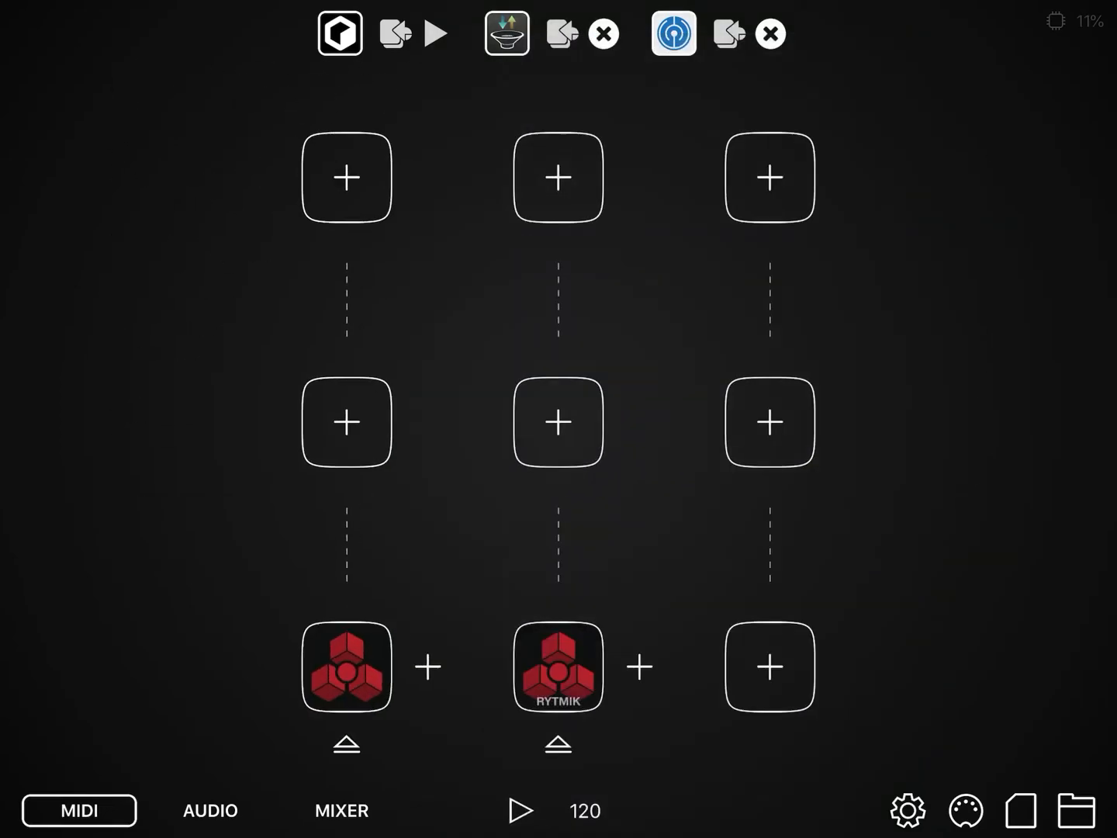
click(674, 35)
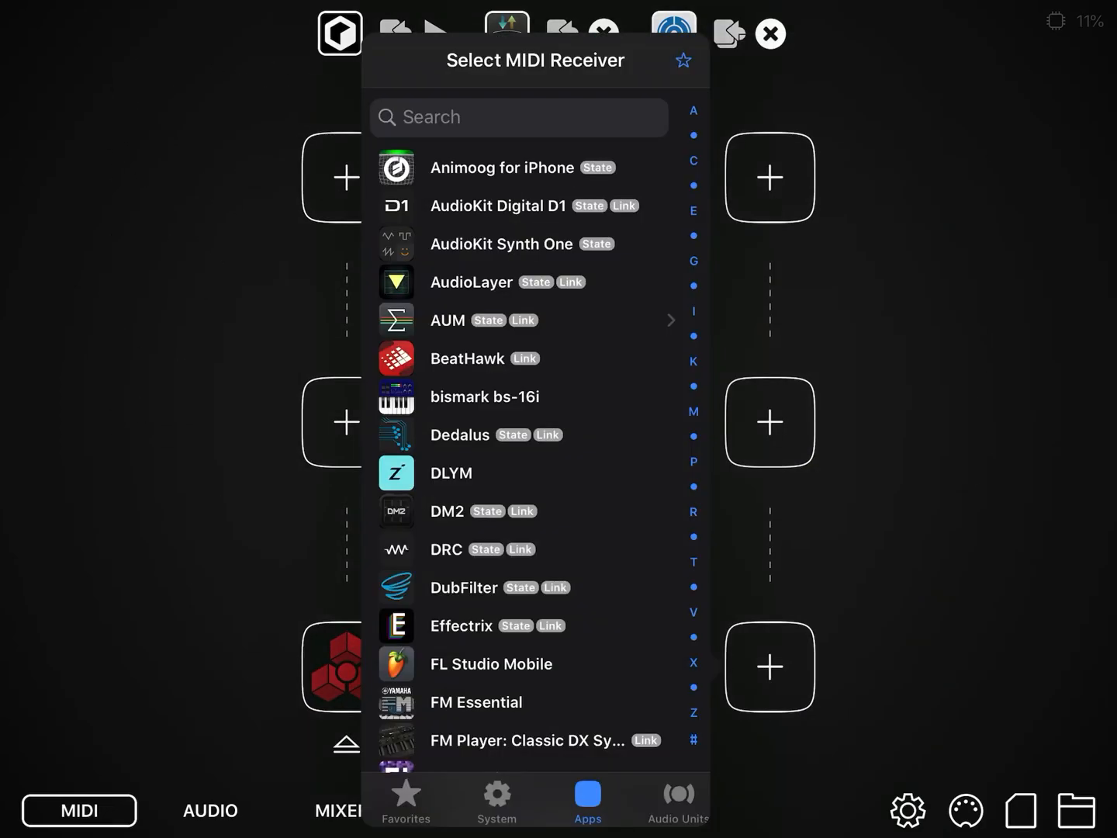
scroll(down, 3)
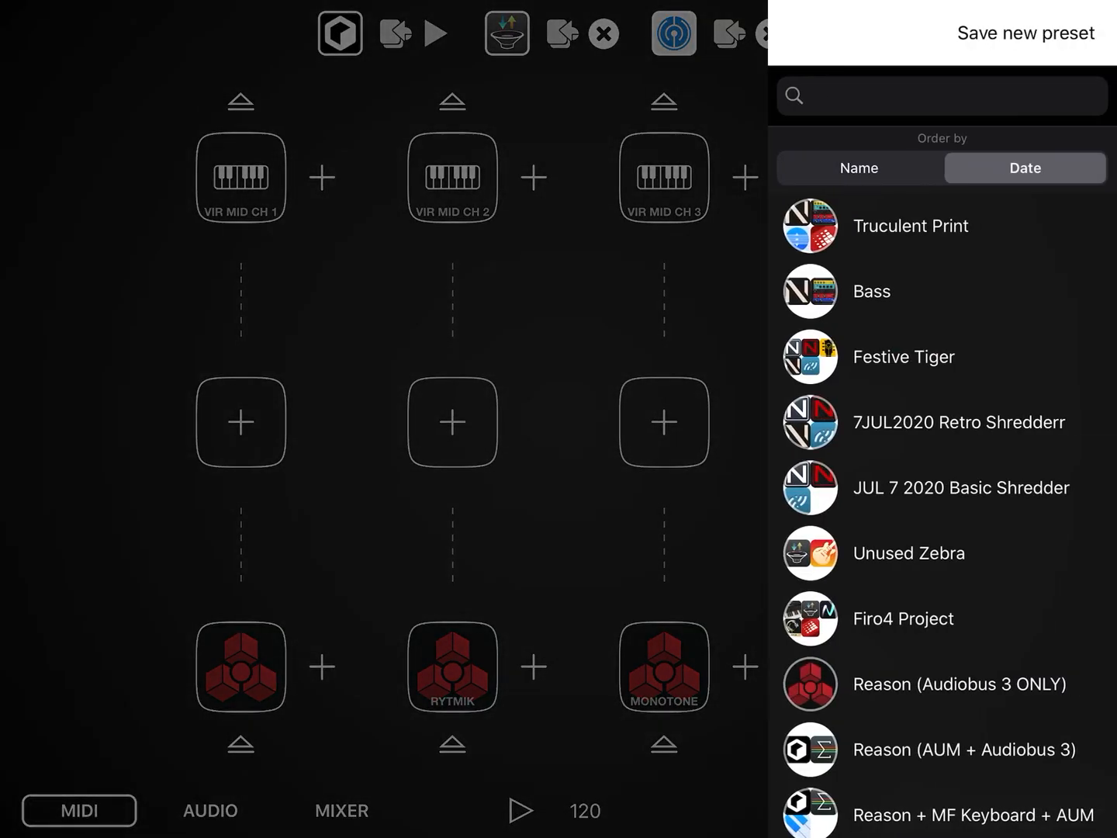
Step: Save the routing as new preset Sable Steam and switch over to NanoStudio 2
click(959, 683)
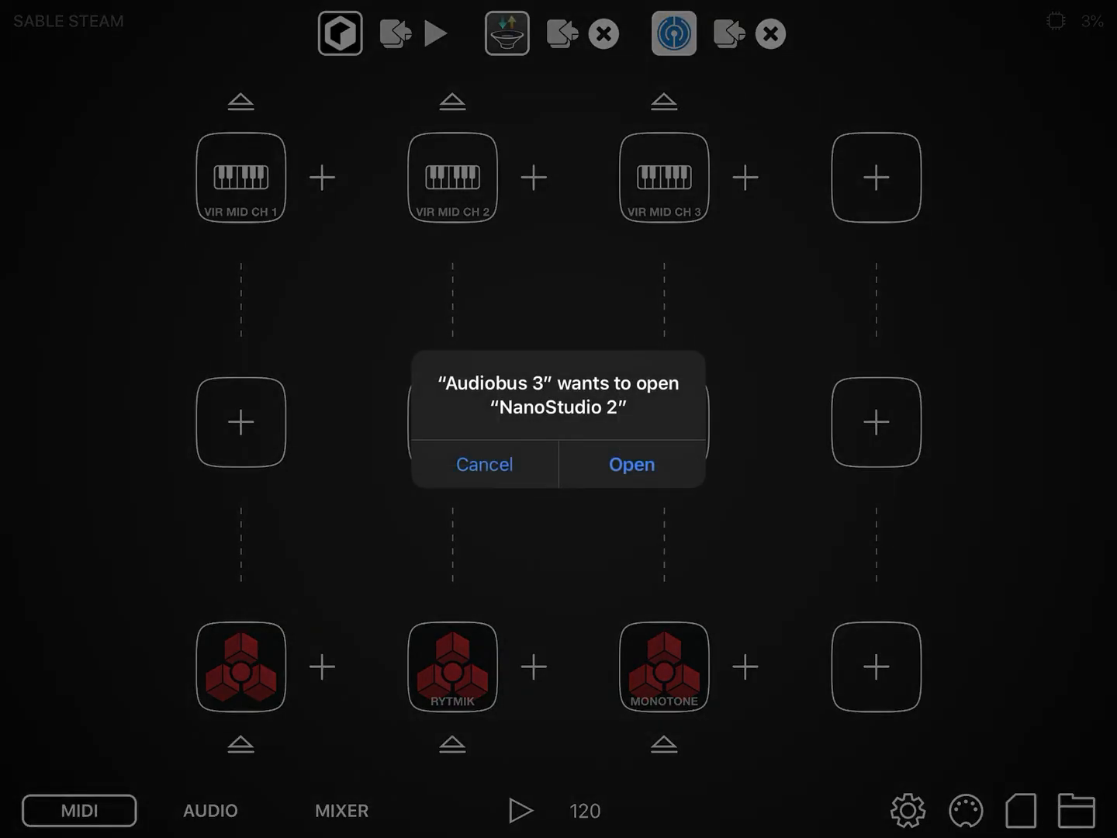
click(632, 464)
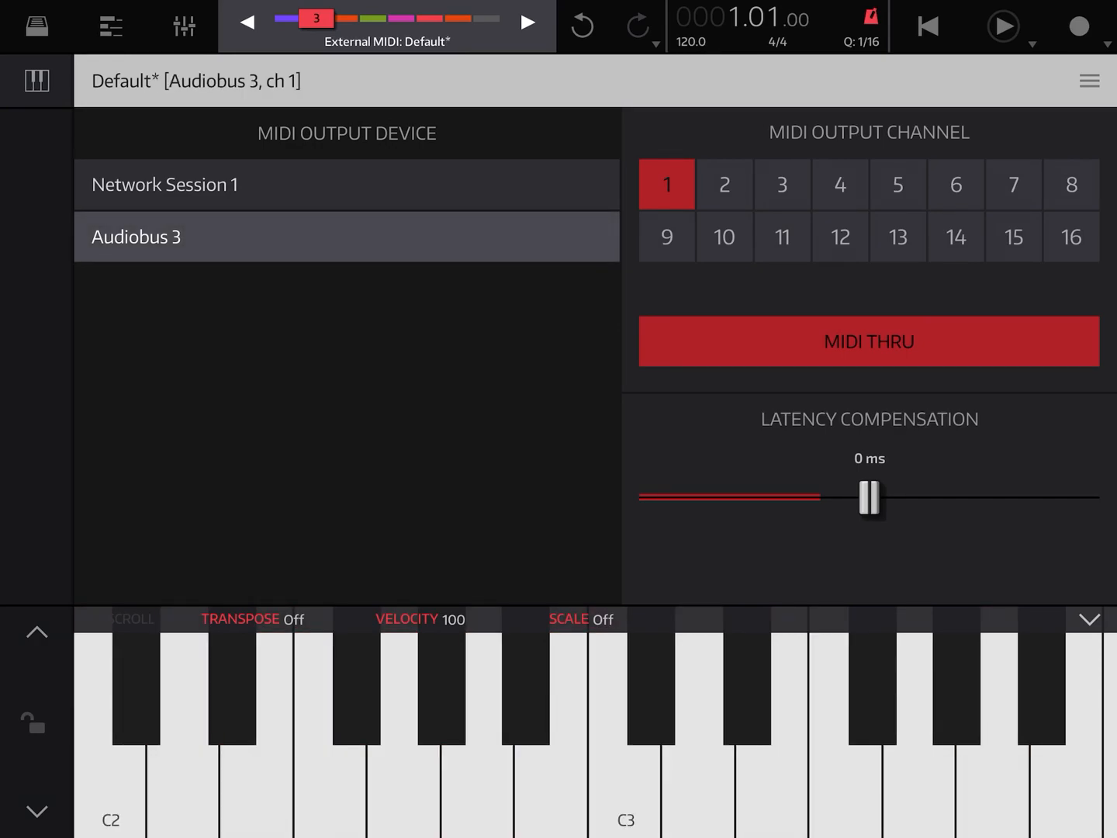
Step: Shift the keyboard down an octave, turn MIDI thru off, and switch to Reason Compact
click(164, 183)
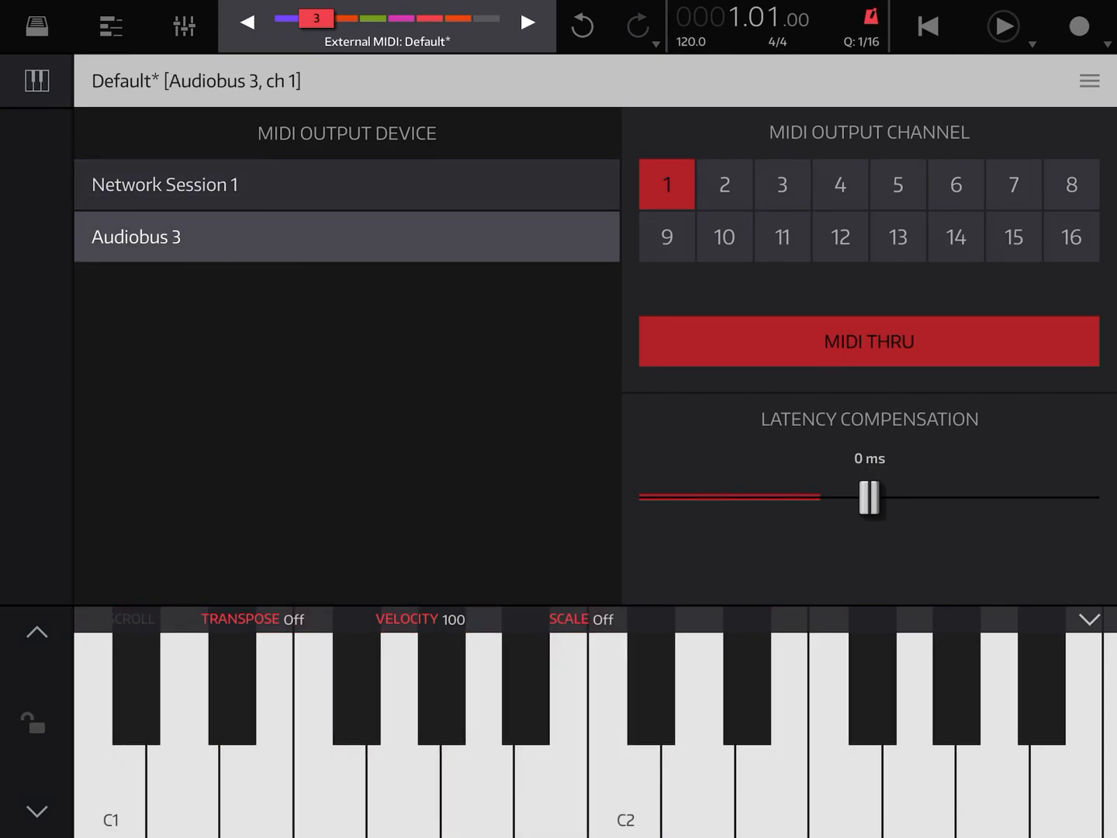
click(869, 342)
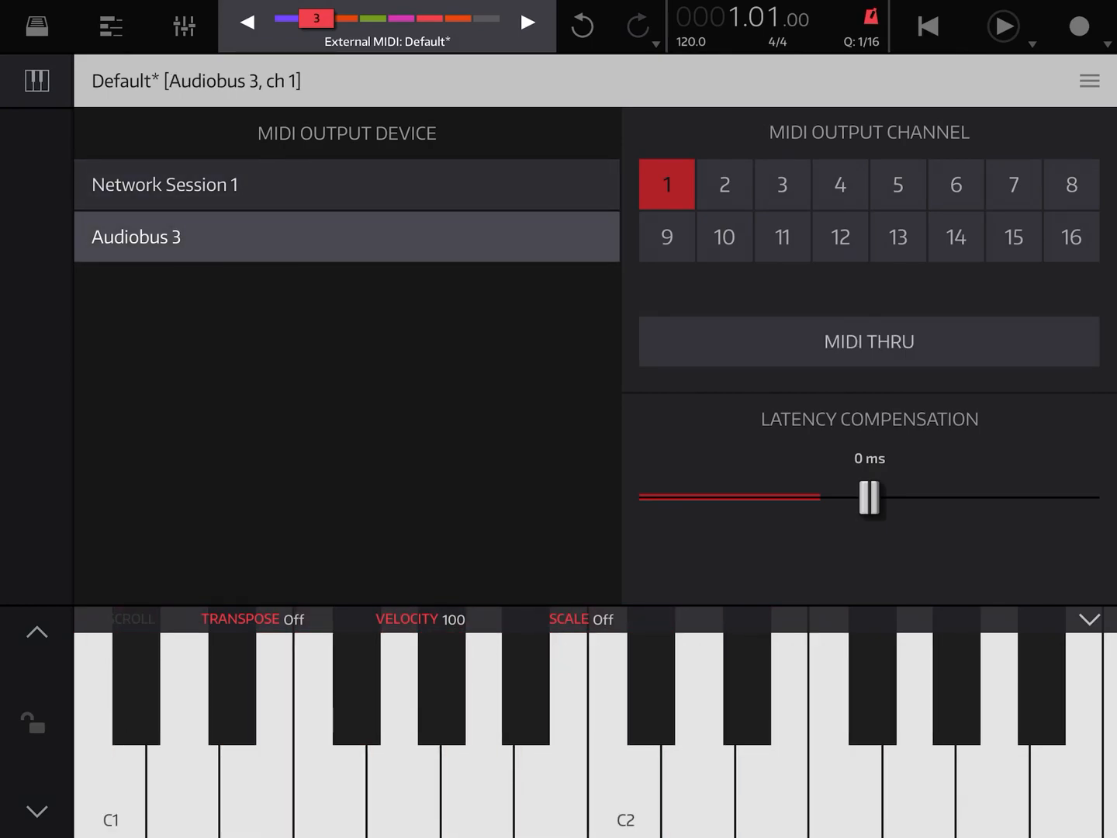
click(869, 341)
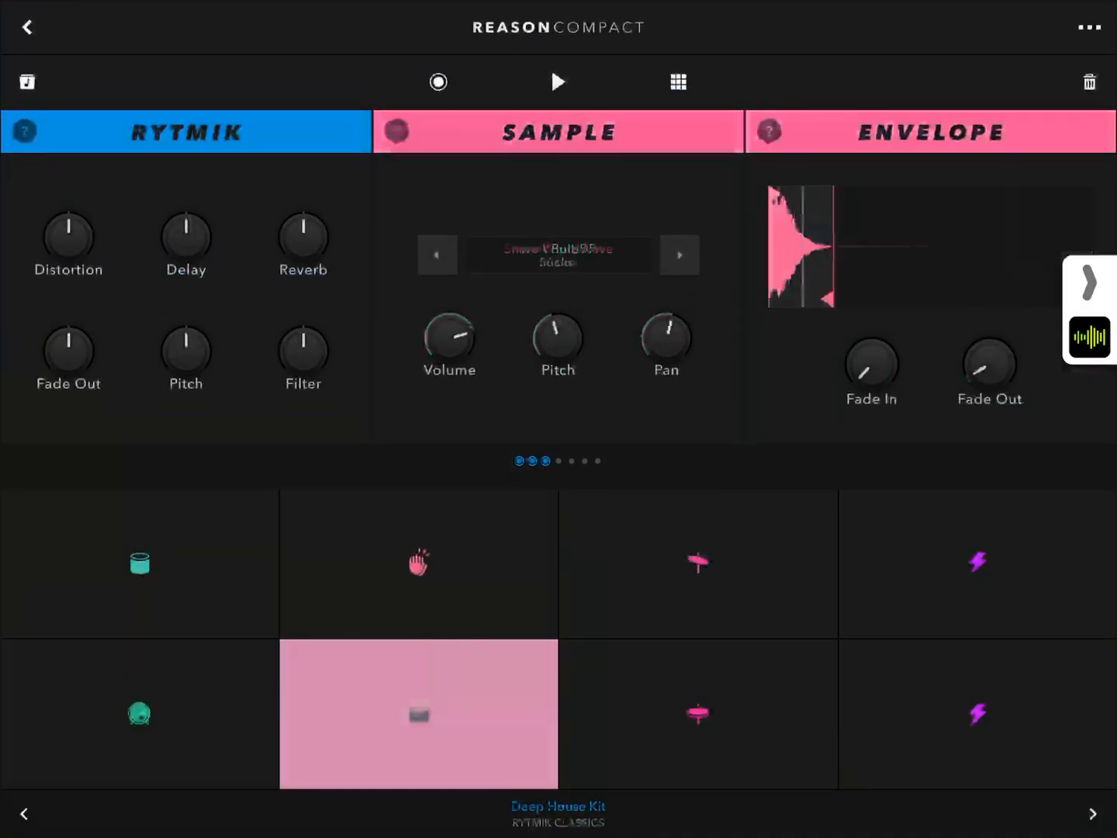
Step: Return from Reason Compact to NanoStudio 2's External MIDI controller page
click(139, 713)
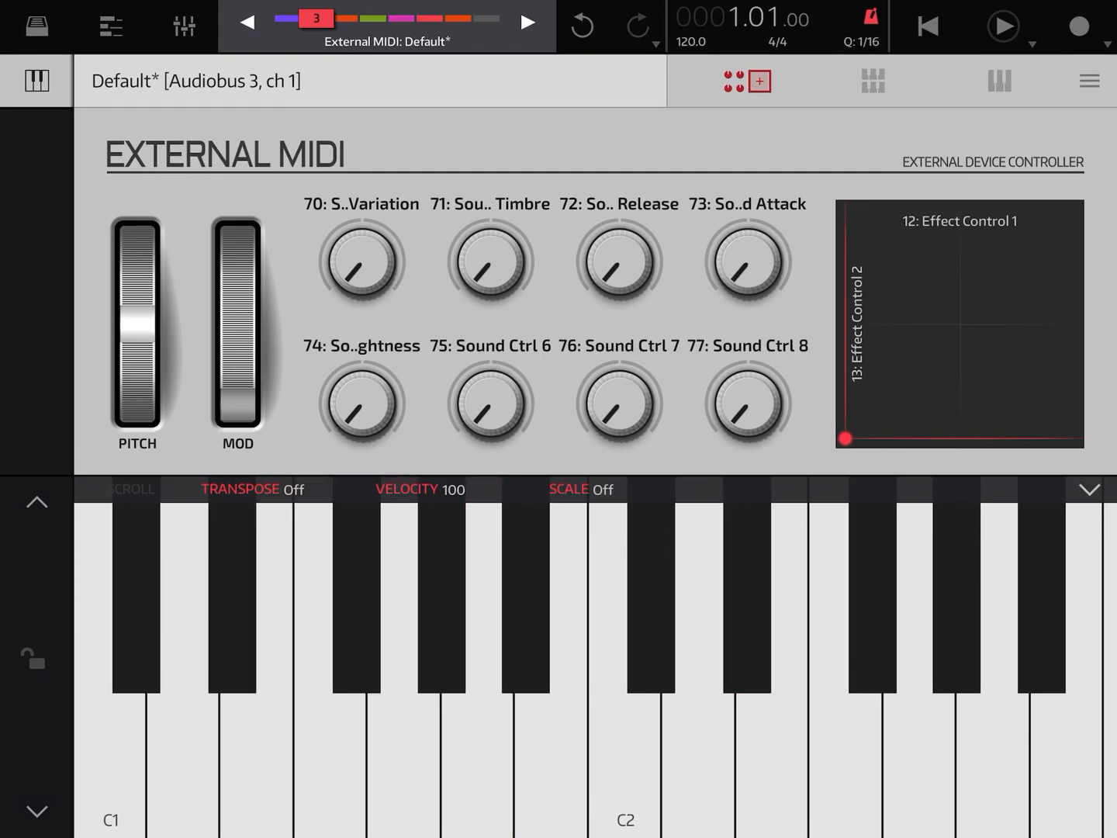
Step: Start playing the song and show the External MIDI track's output settings for Audiobus 3 channel 1
click(109, 660)
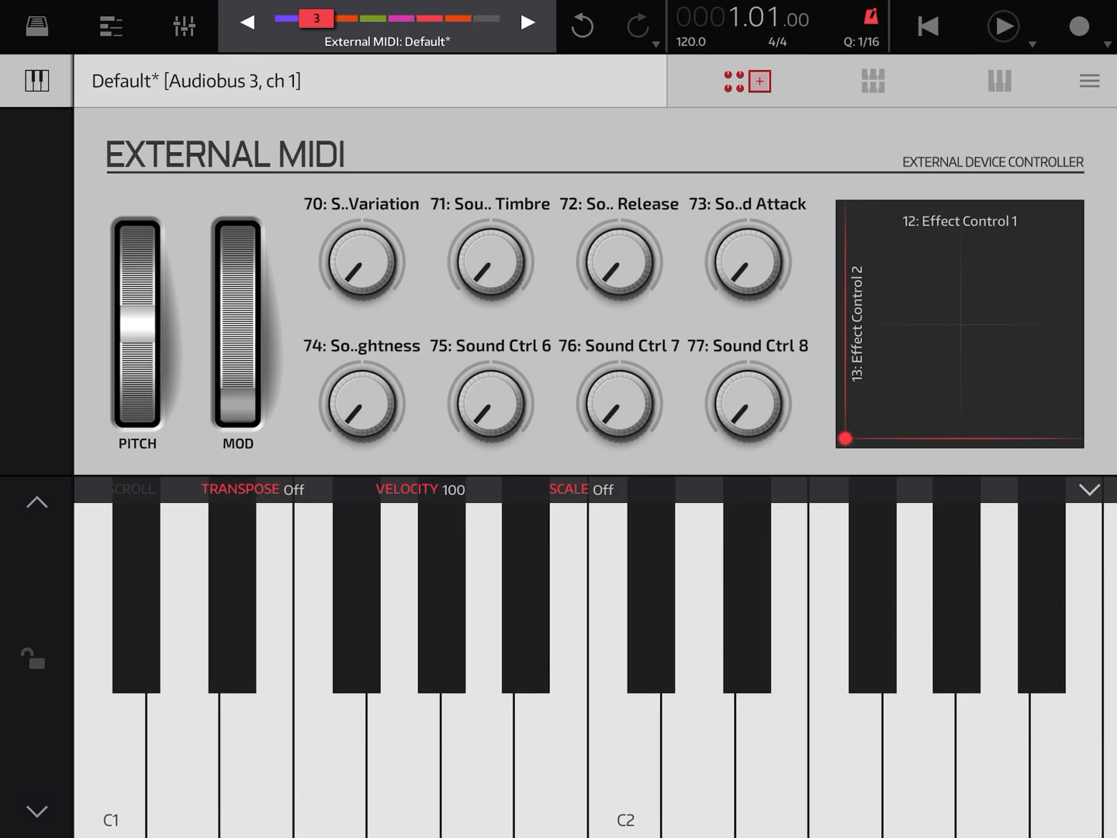
click(1076, 25)
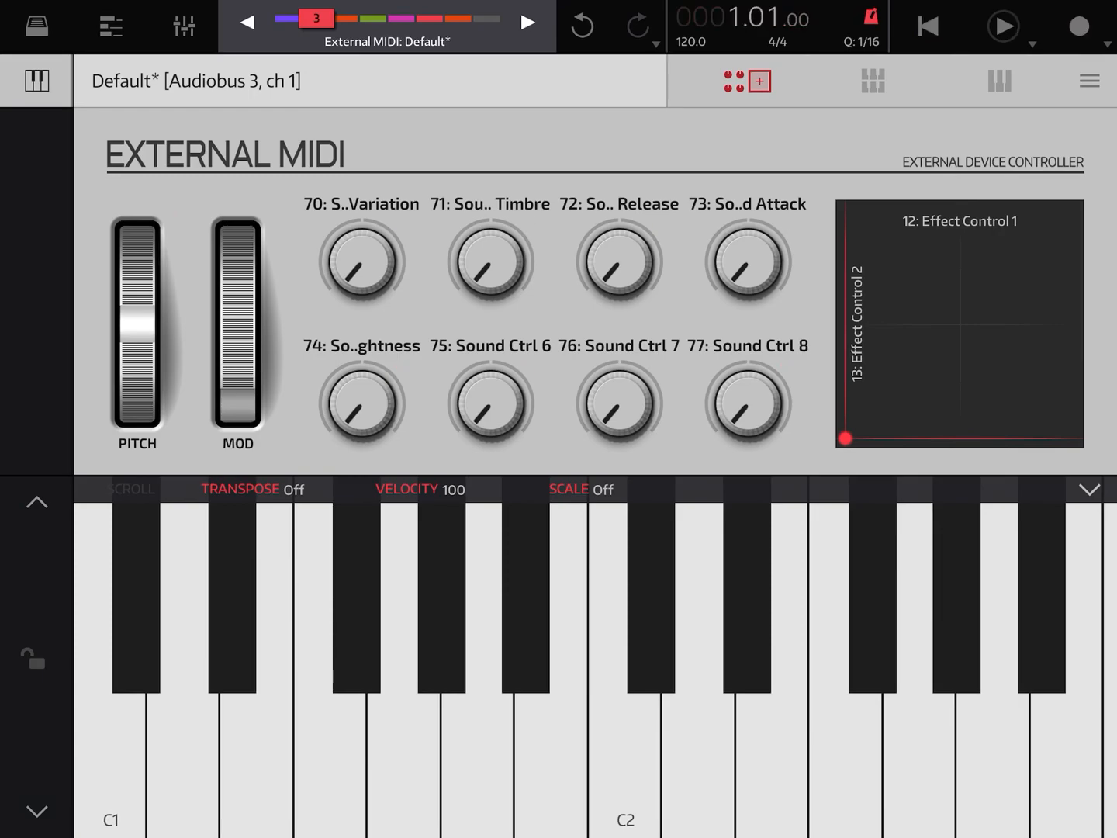
click(1076, 25)
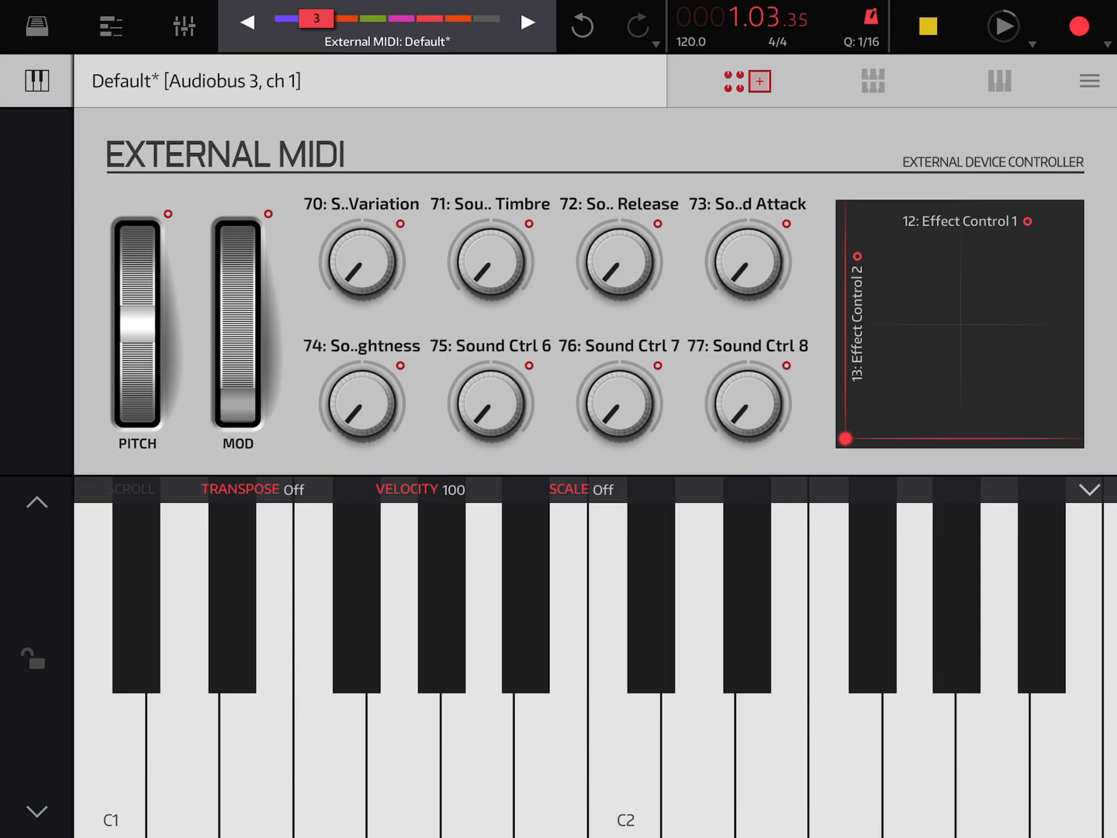
click(1002, 25)
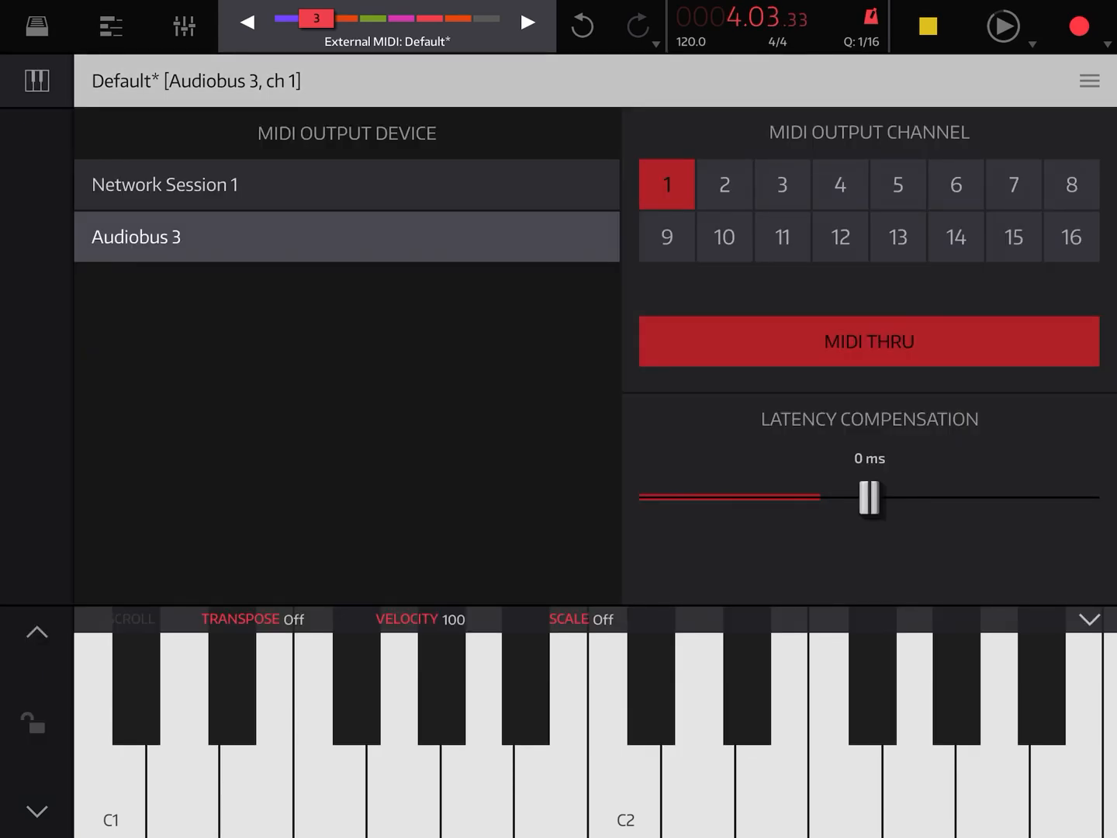
Step: Stop playback and select the fourth External MIDI track, still without an output device
click(112, 27)
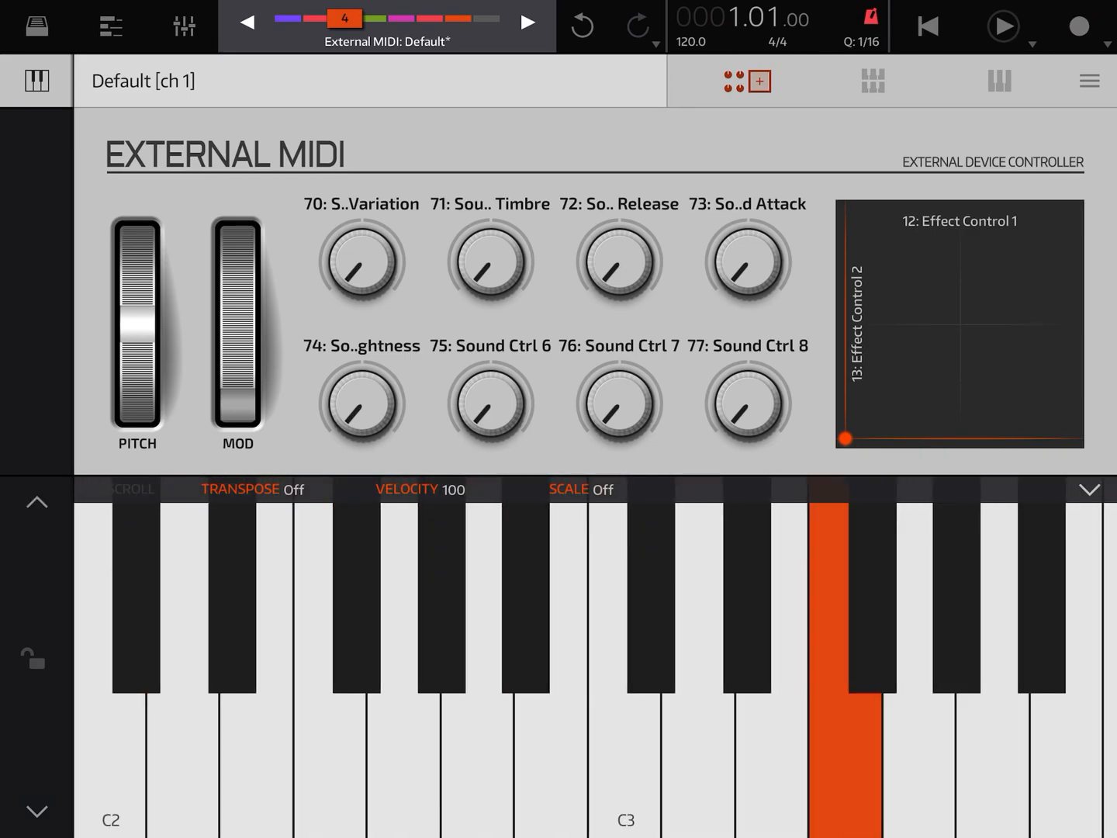
Step: Route the fourth External MIDI track to Audiobus 3 on channel 2 and show the track arrangement
click(746, 81)
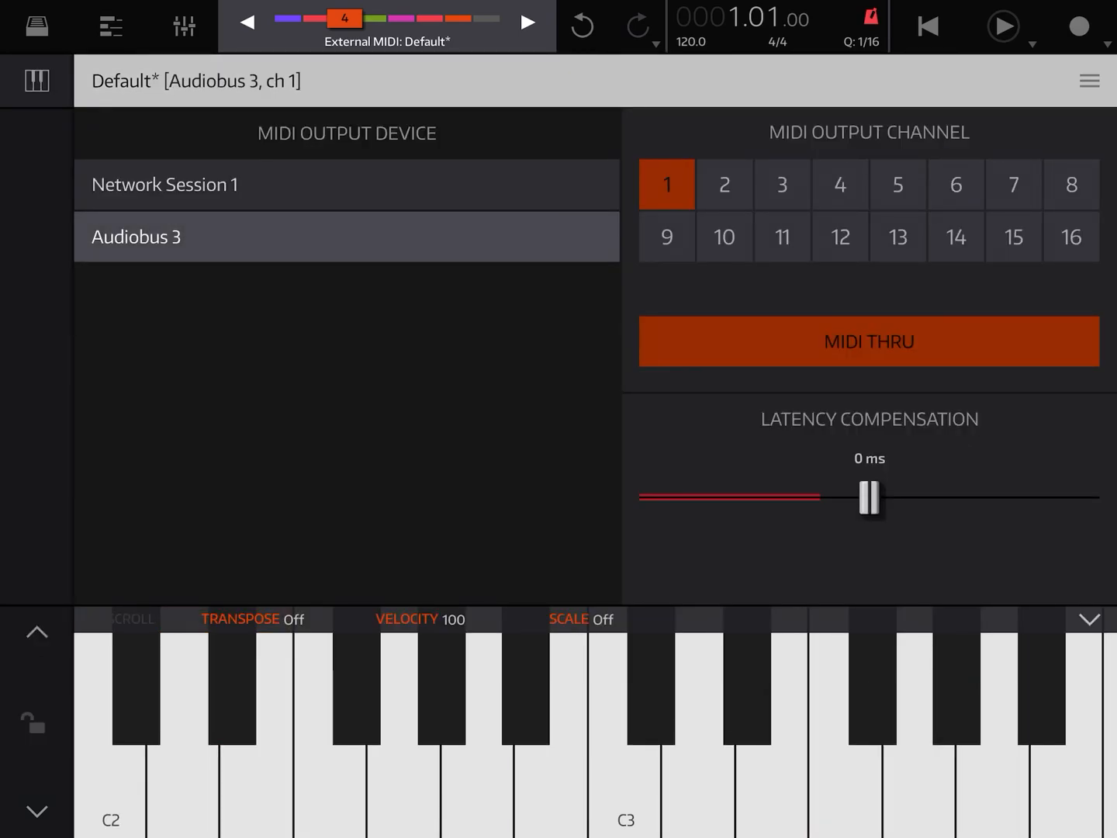
click(723, 183)
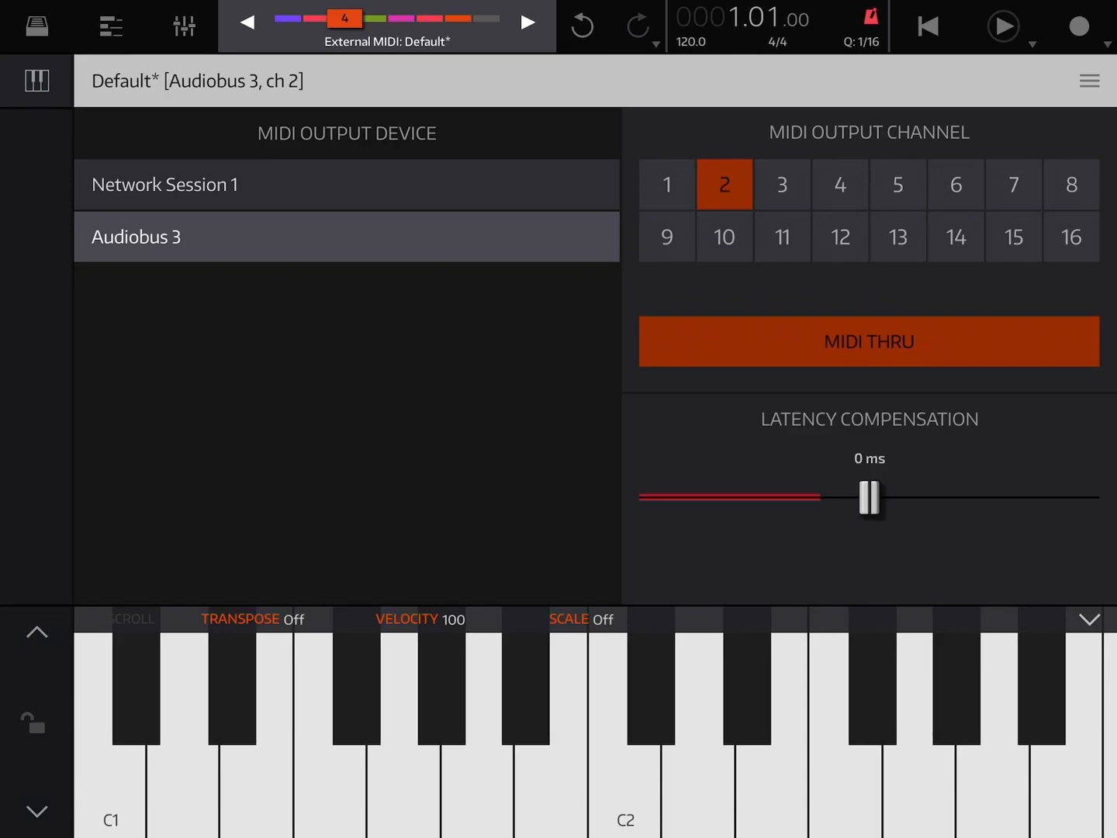
click(112, 26)
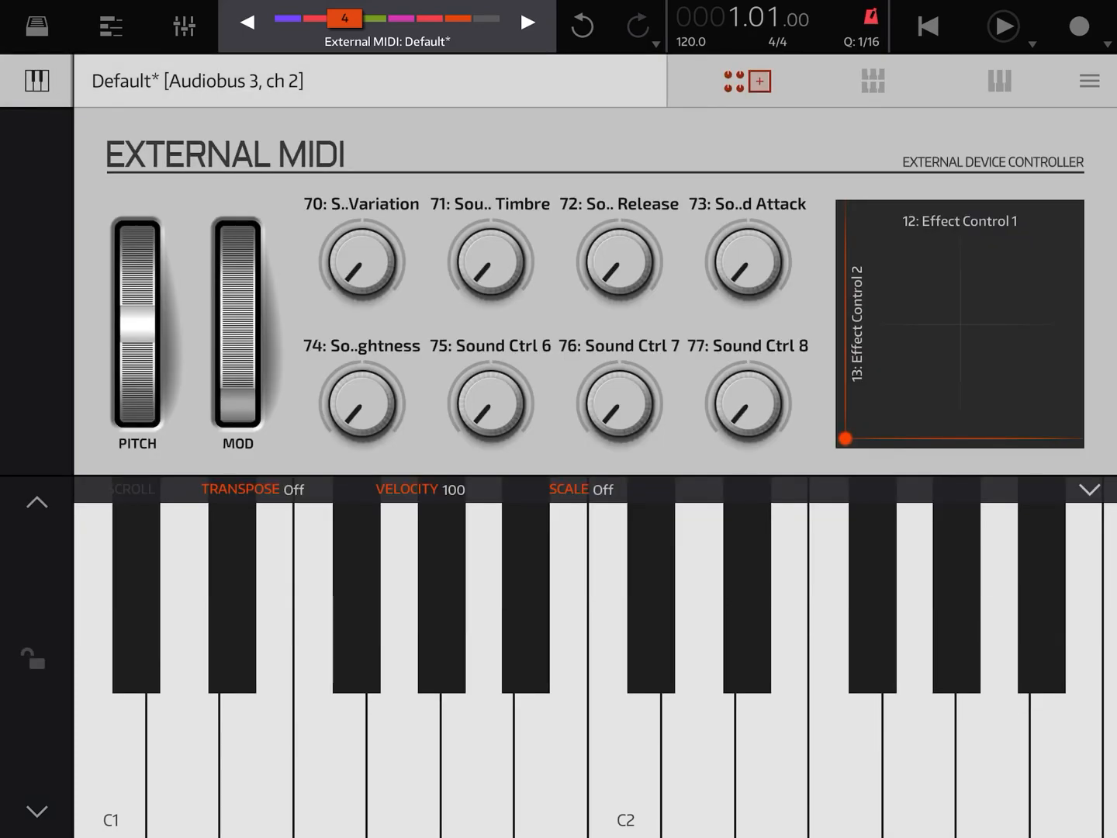
click(111, 25)
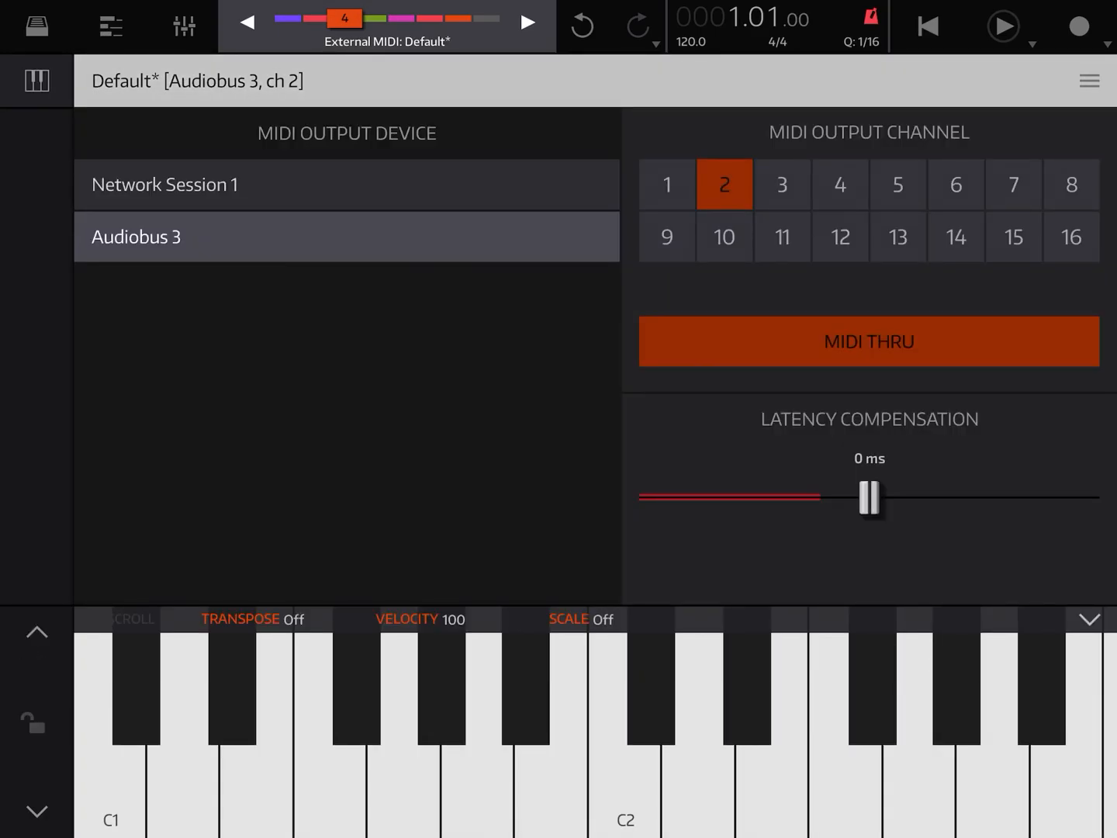
click(1089, 81)
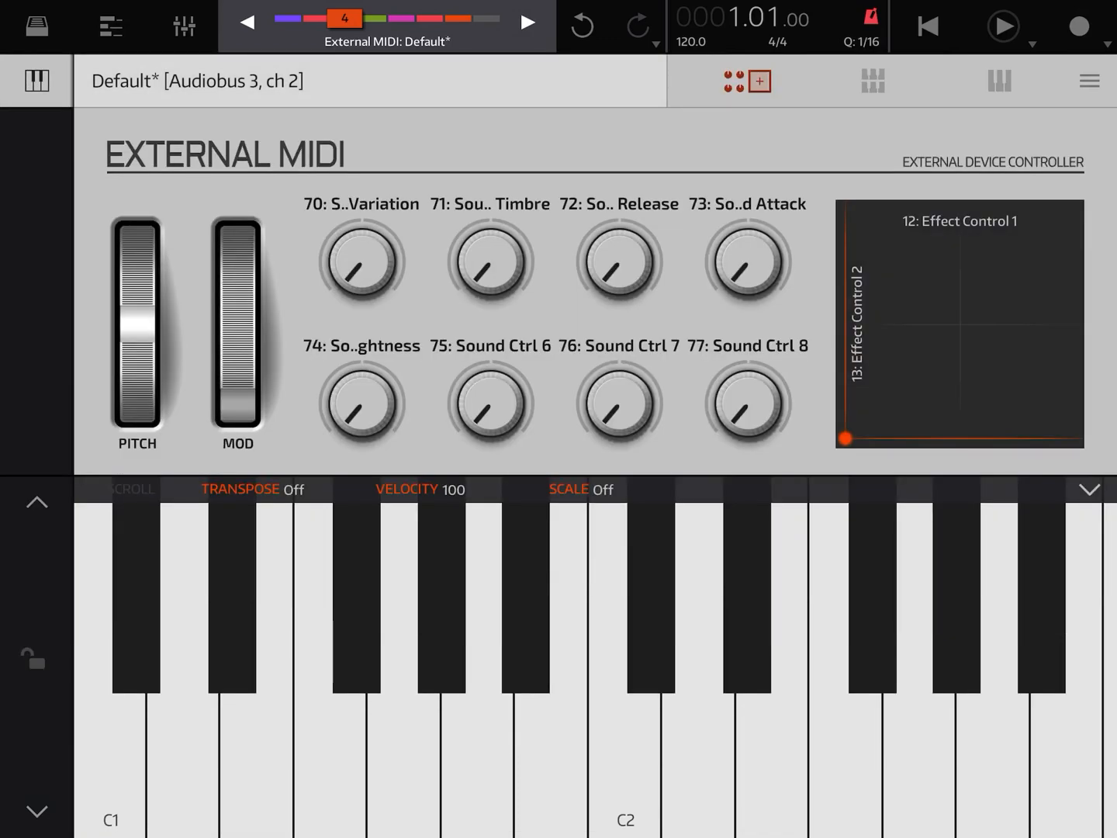
click(112, 25)
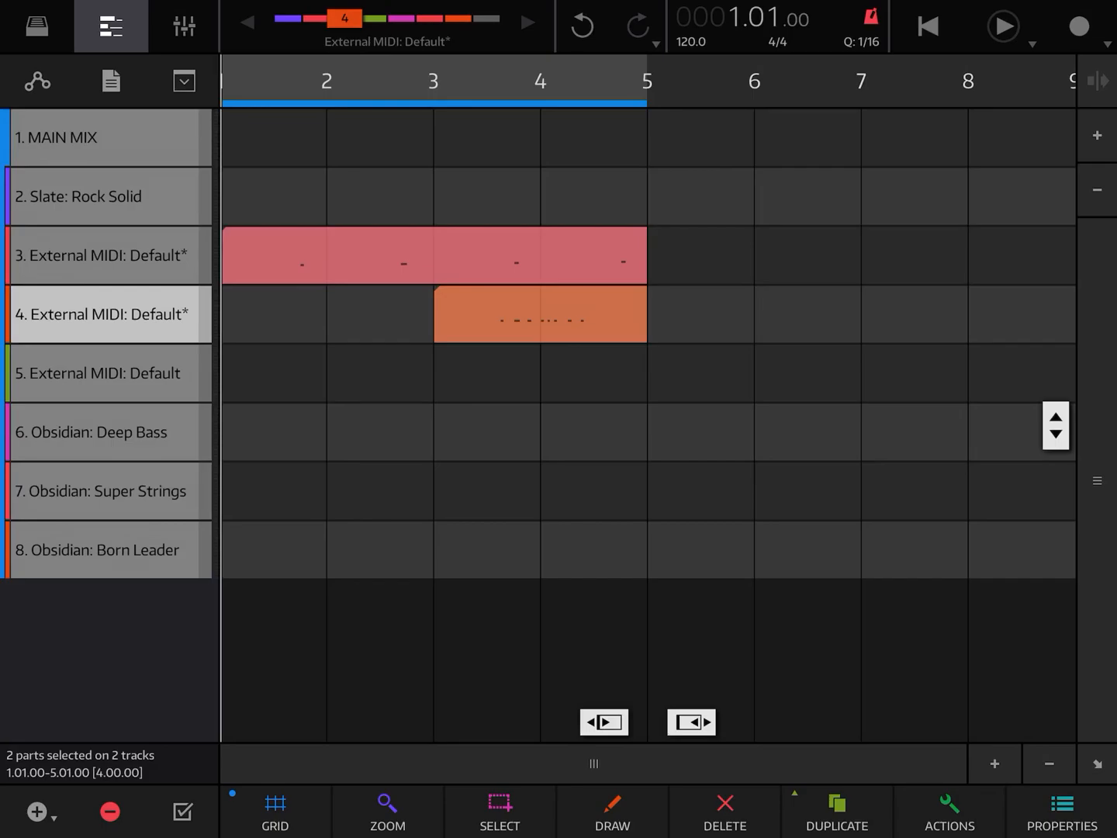
Step: Route the fifth External MIDI track to Audiobus 3 on channel 3
click(106, 314)
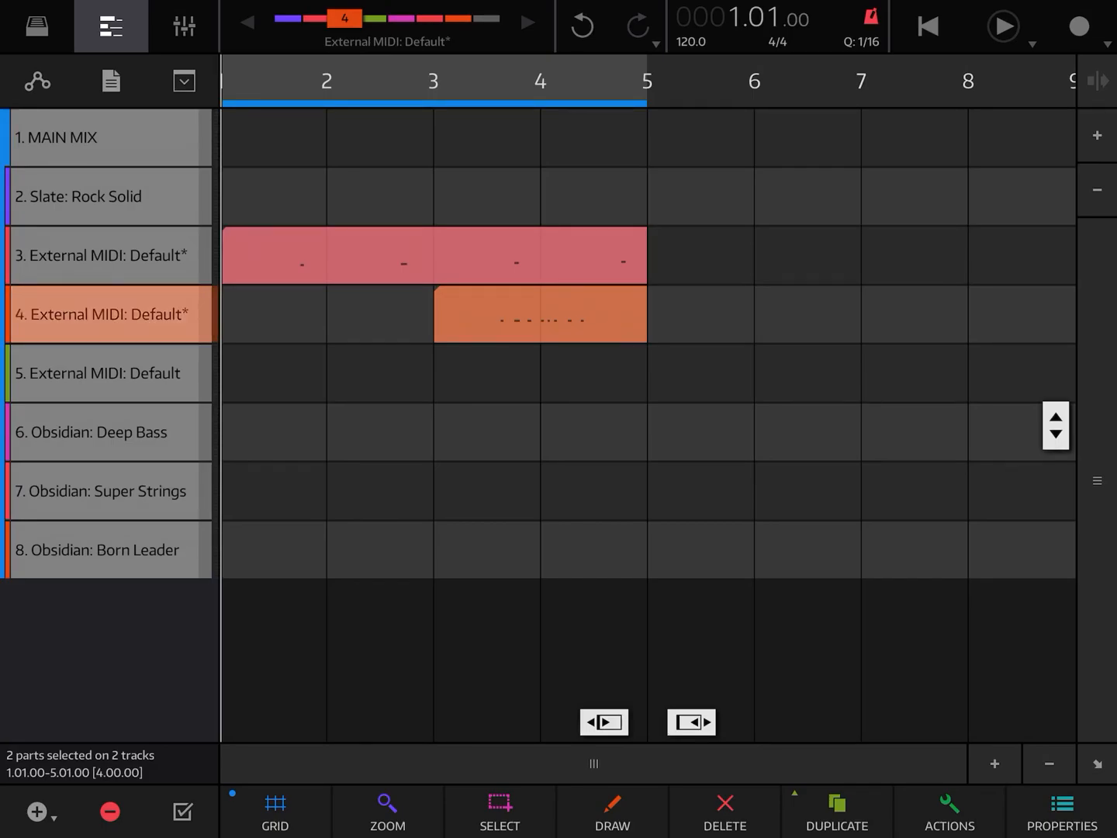
click(108, 313)
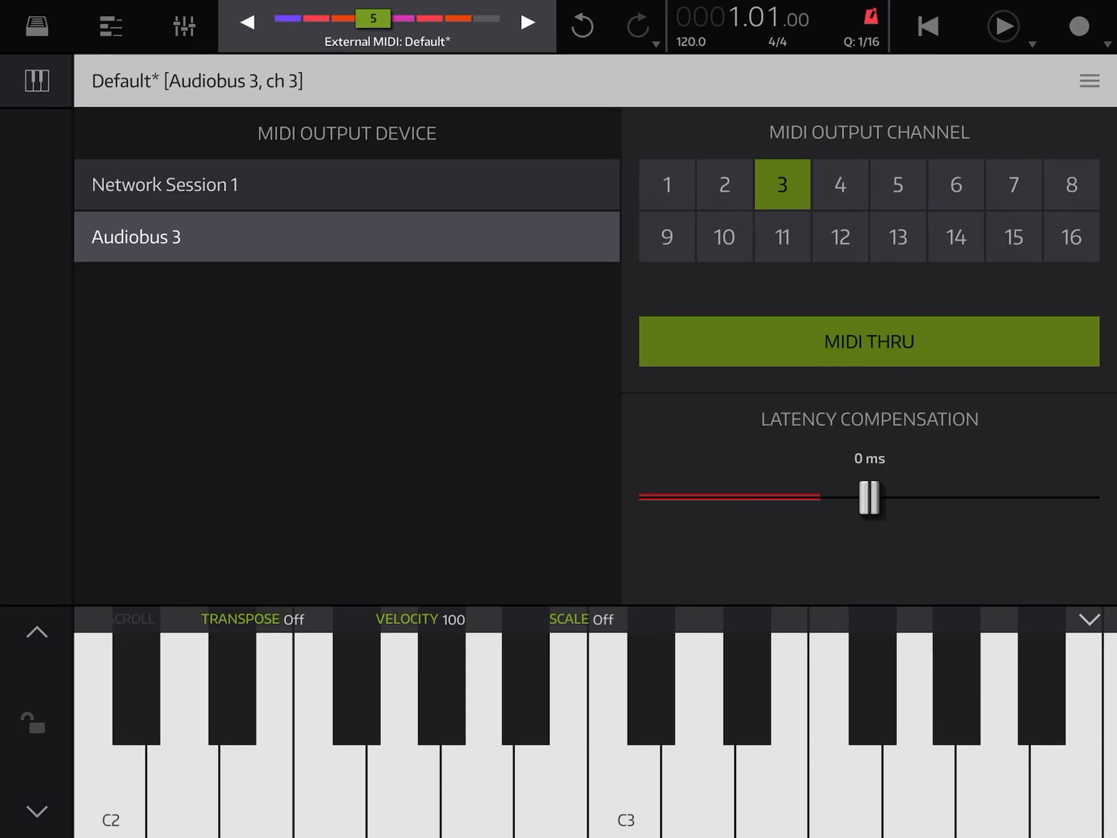
Step: Play the song through the three routed External MIDI tracks, then reach the iPad app switcher
click(1077, 25)
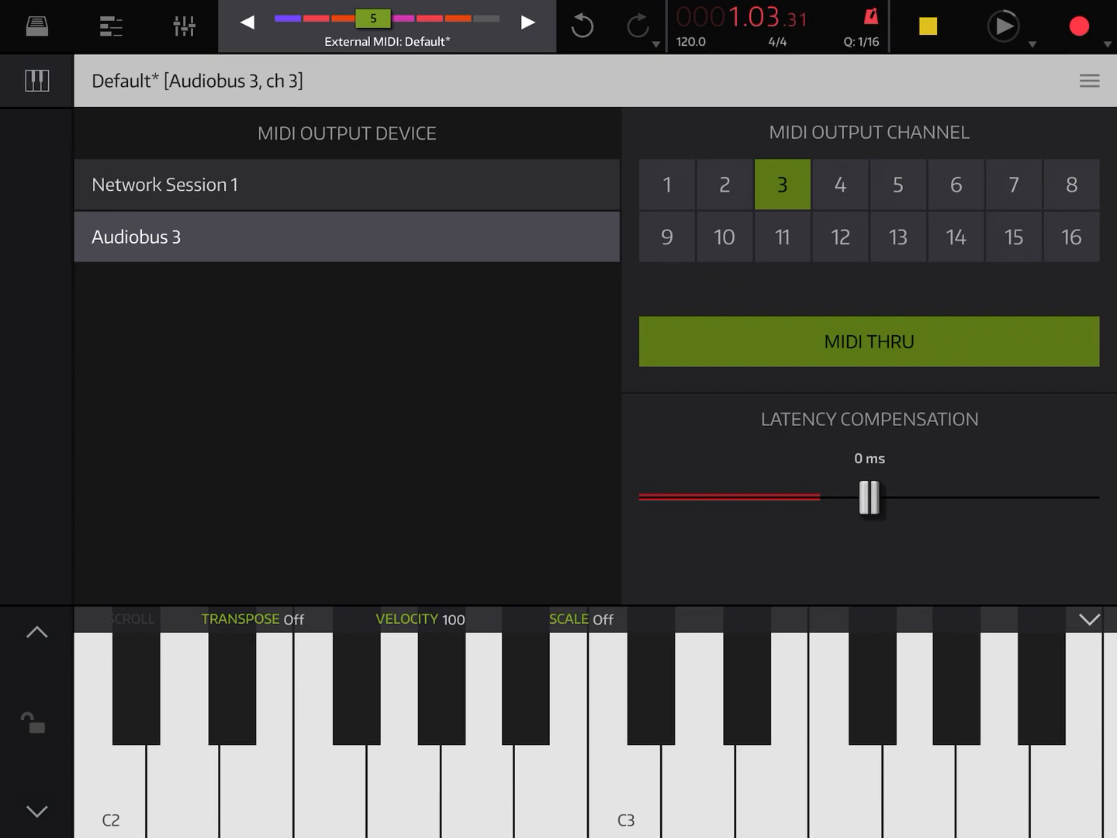
click(109, 714)
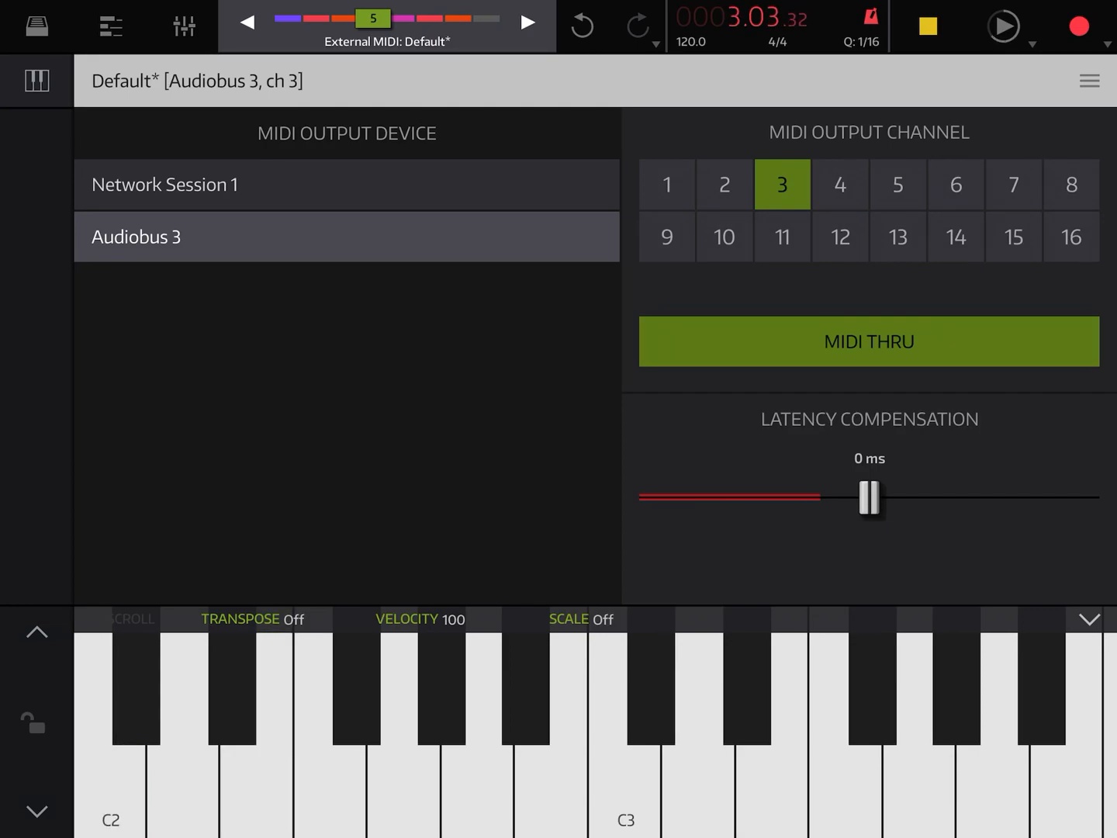
click(356, 690)
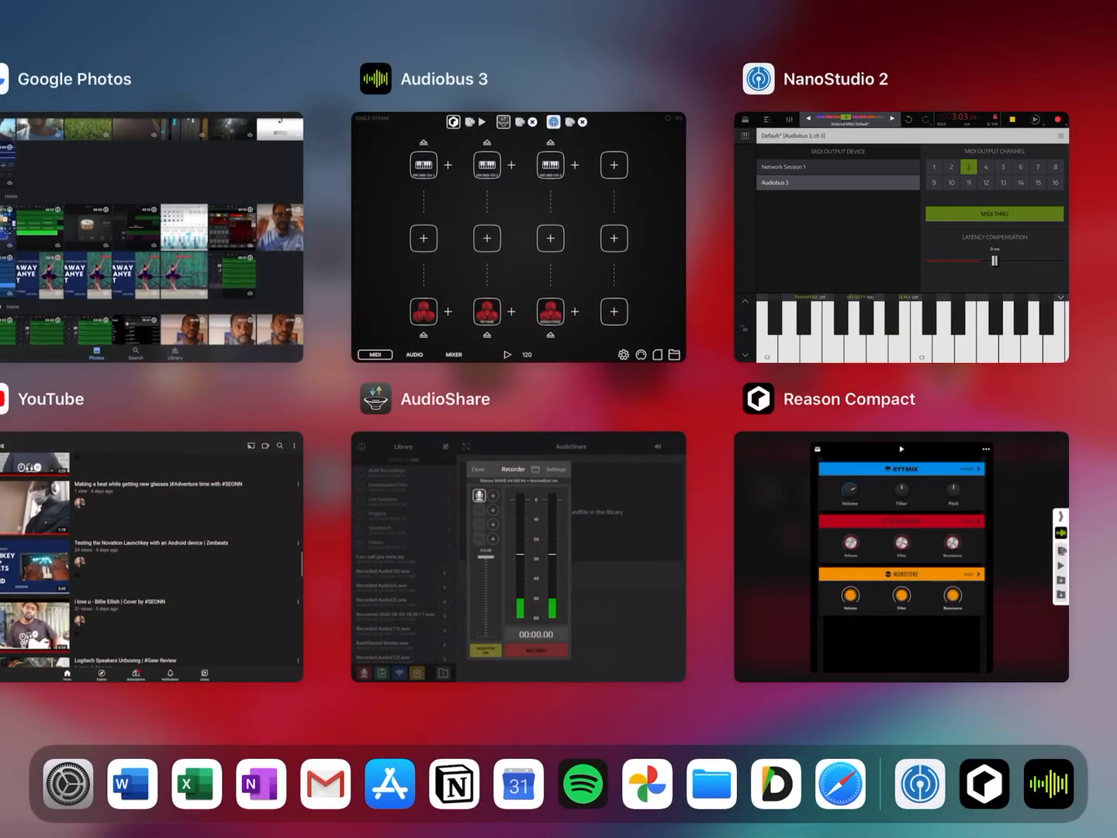
Step: Switch to Reason Compact and review the song's scale settings (Eb Minor, 120 BPM)
click(899, 555)
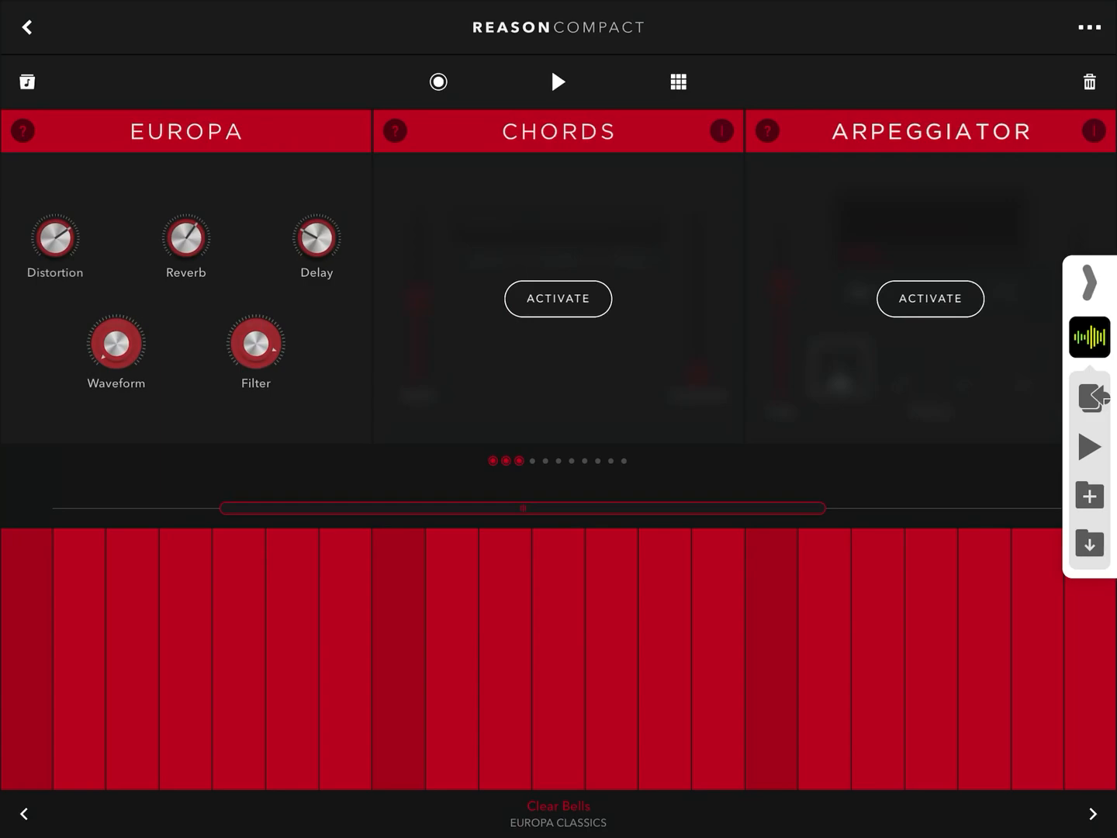
click(557, 298)
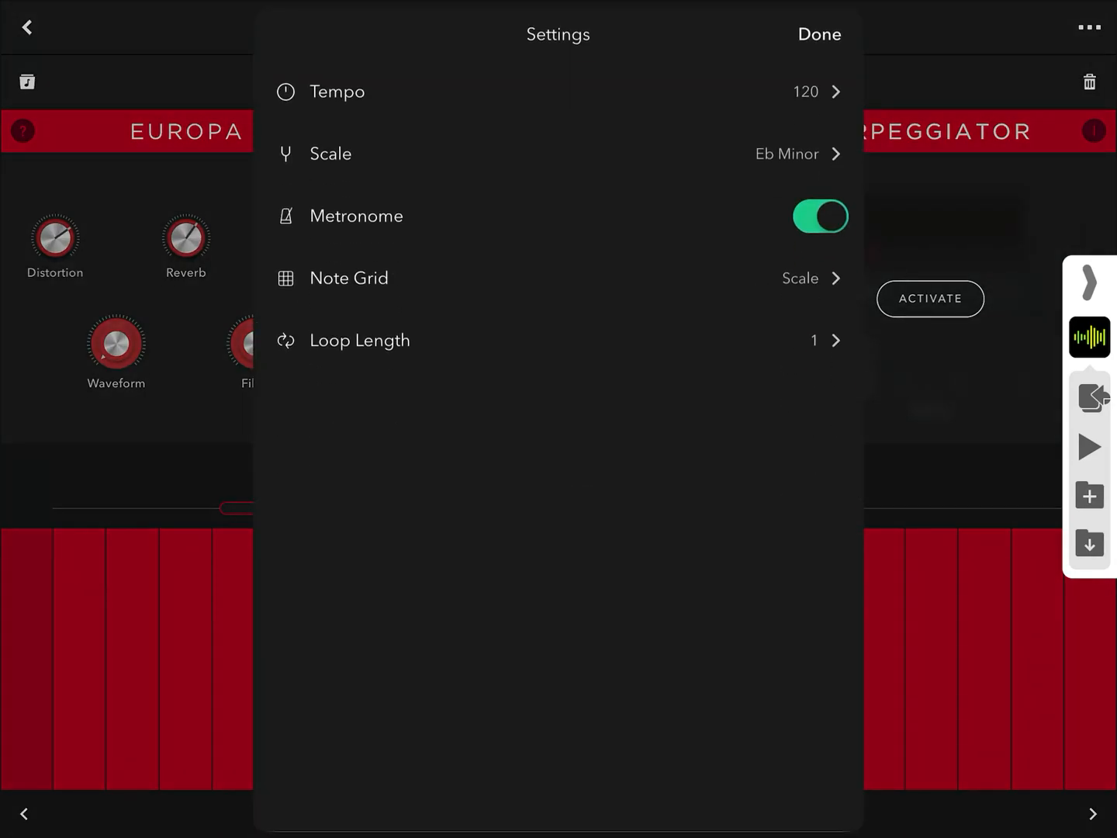
click(787, 154)
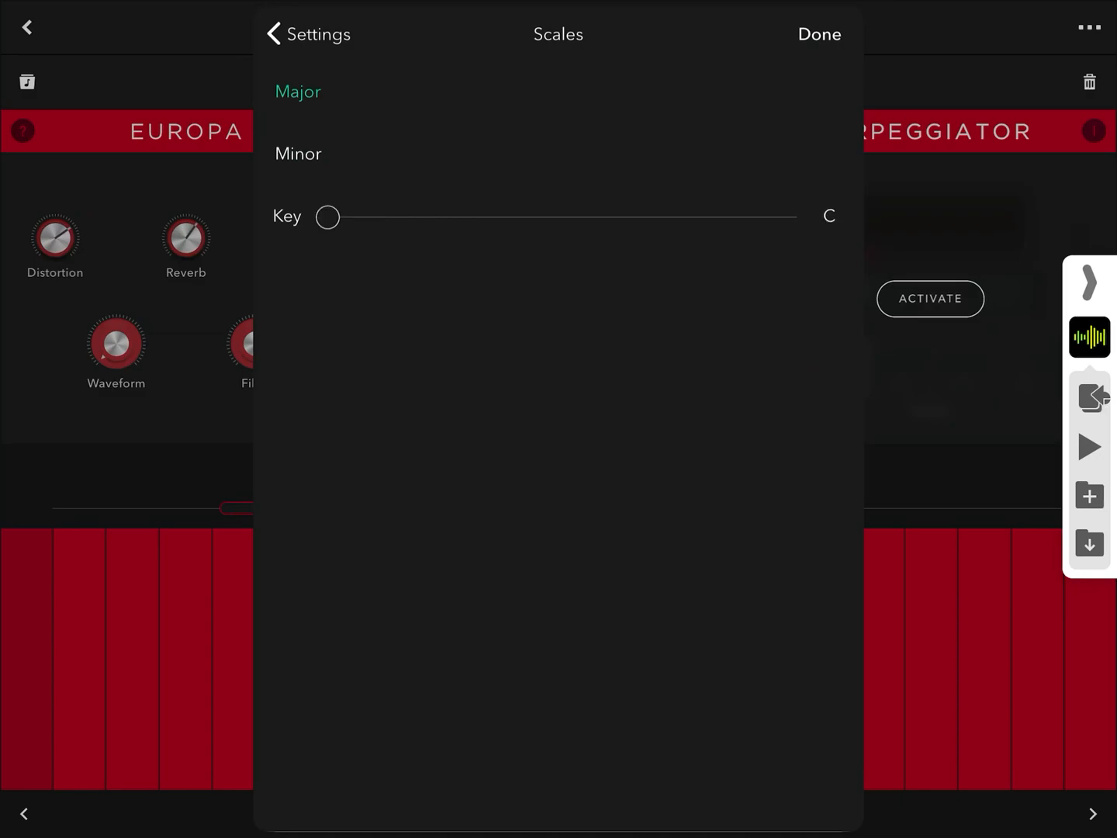
click(819, 34)
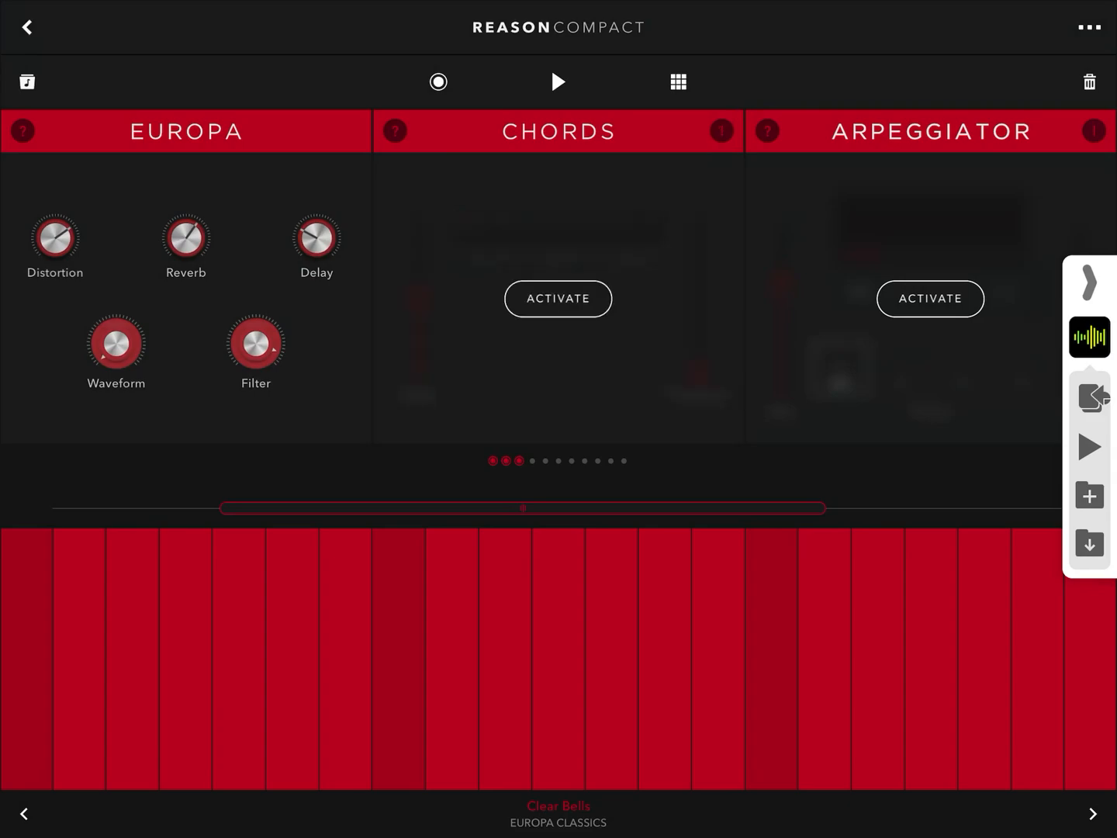
Step: Activate the Europa Clear Bells patch's arpeggiator
click(930, 298)
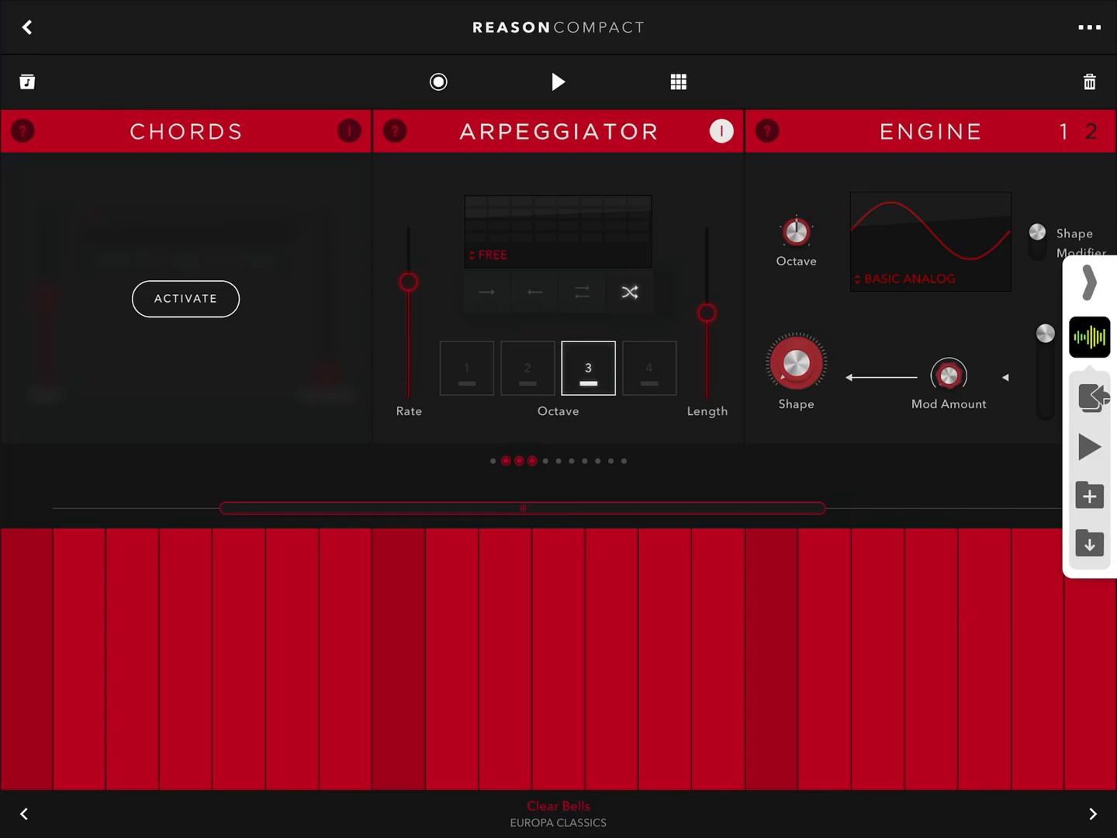
Step: Set the arpeggiator to 2 octaves, enable Chords with 1 inversion, and return to NanoStudio 2
click(528, 368)
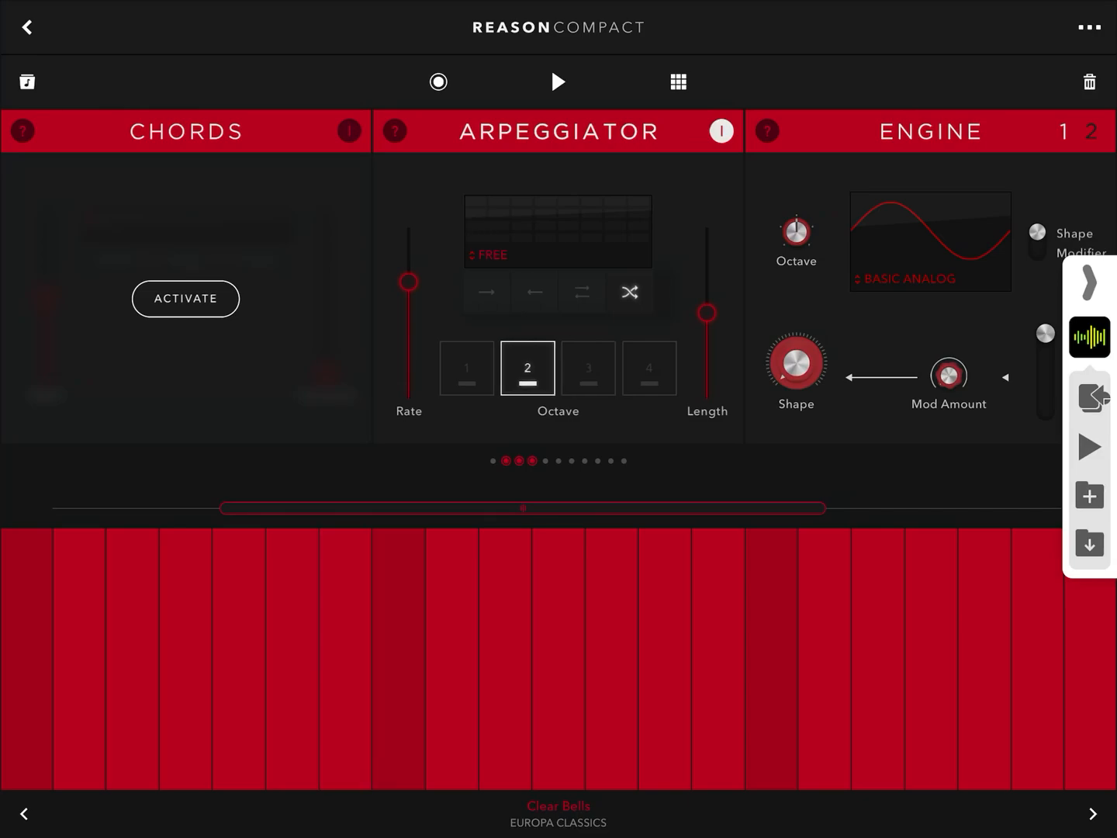
click(186, 298)
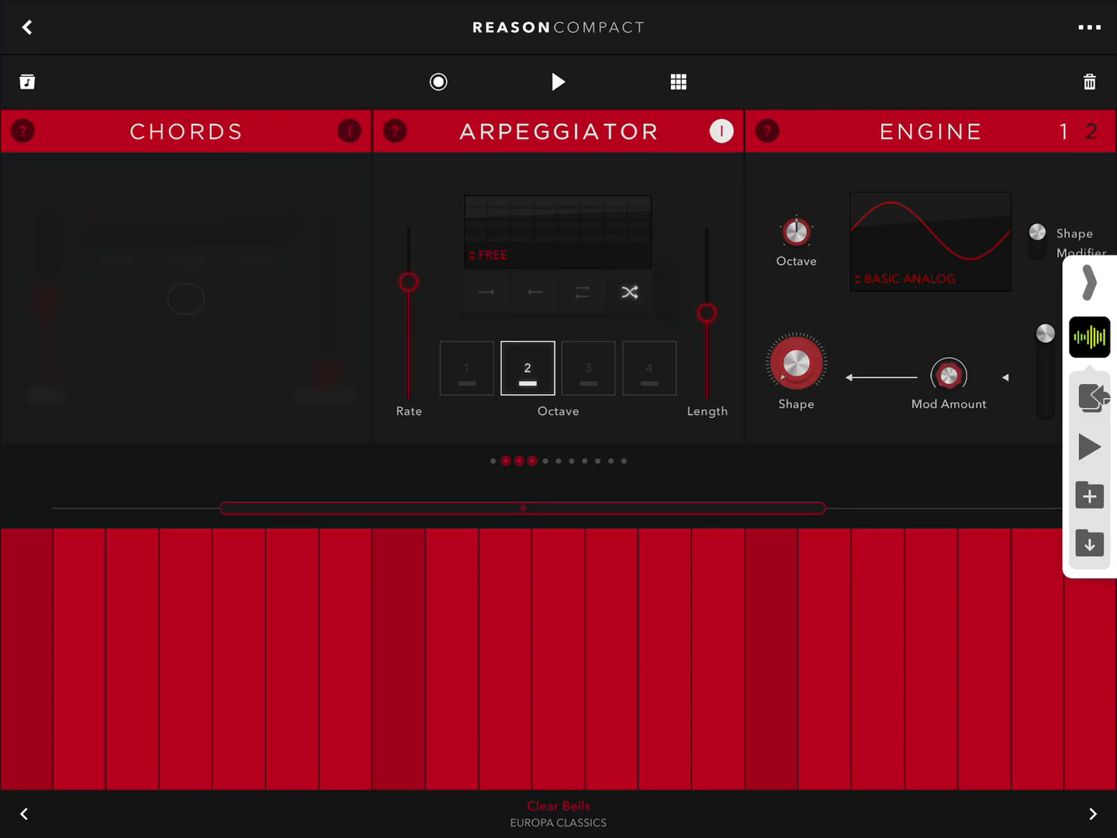
click(349, 131)
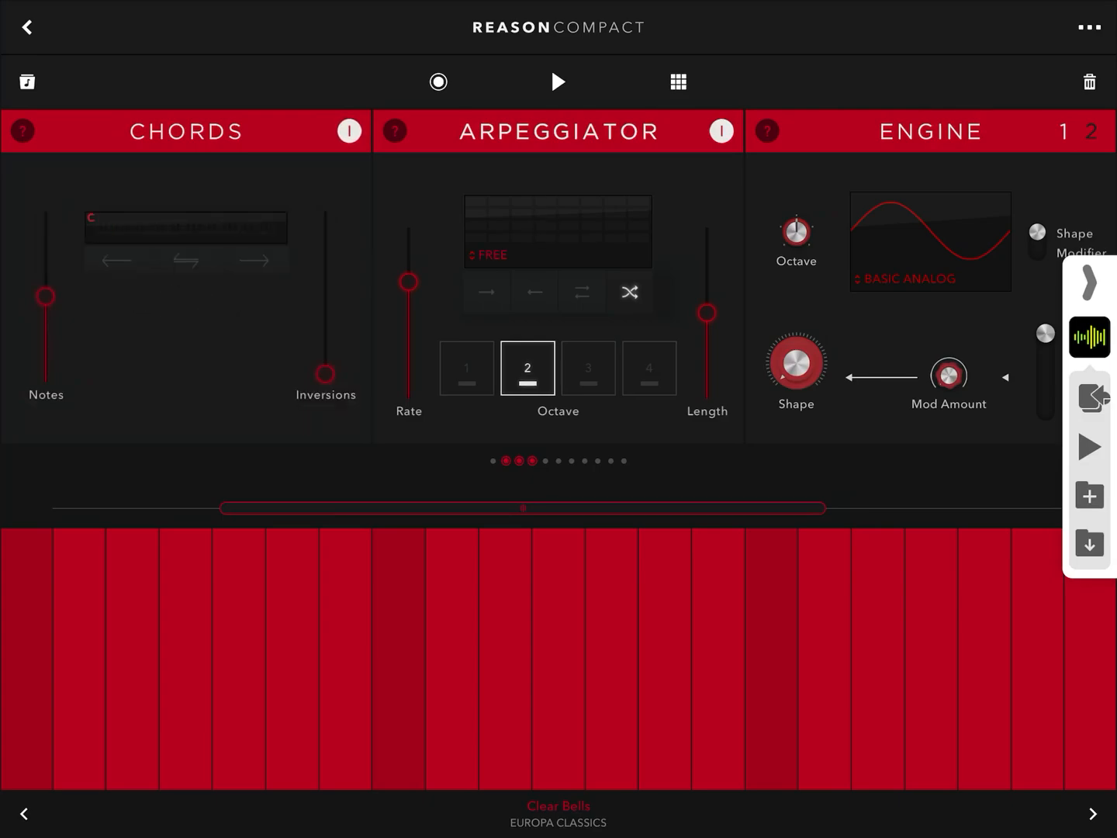
drag(324, 372, 324, 335)
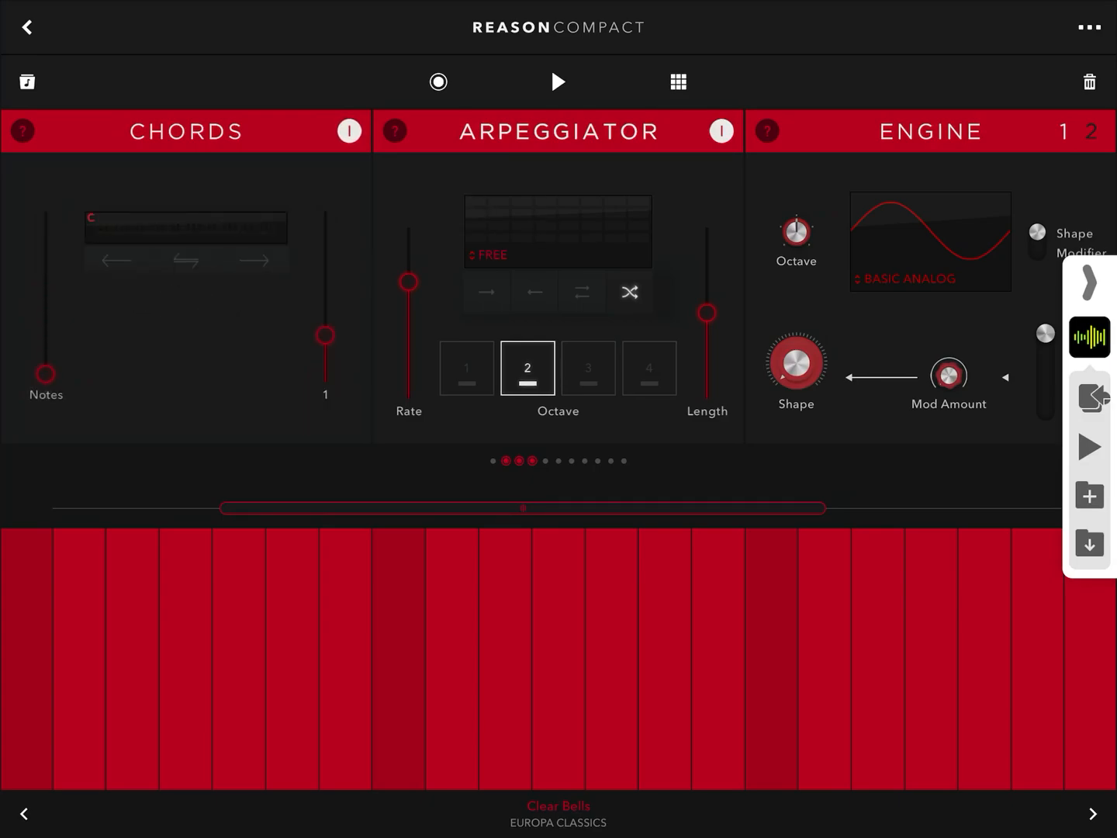
drag(326, 336, 326, 294)
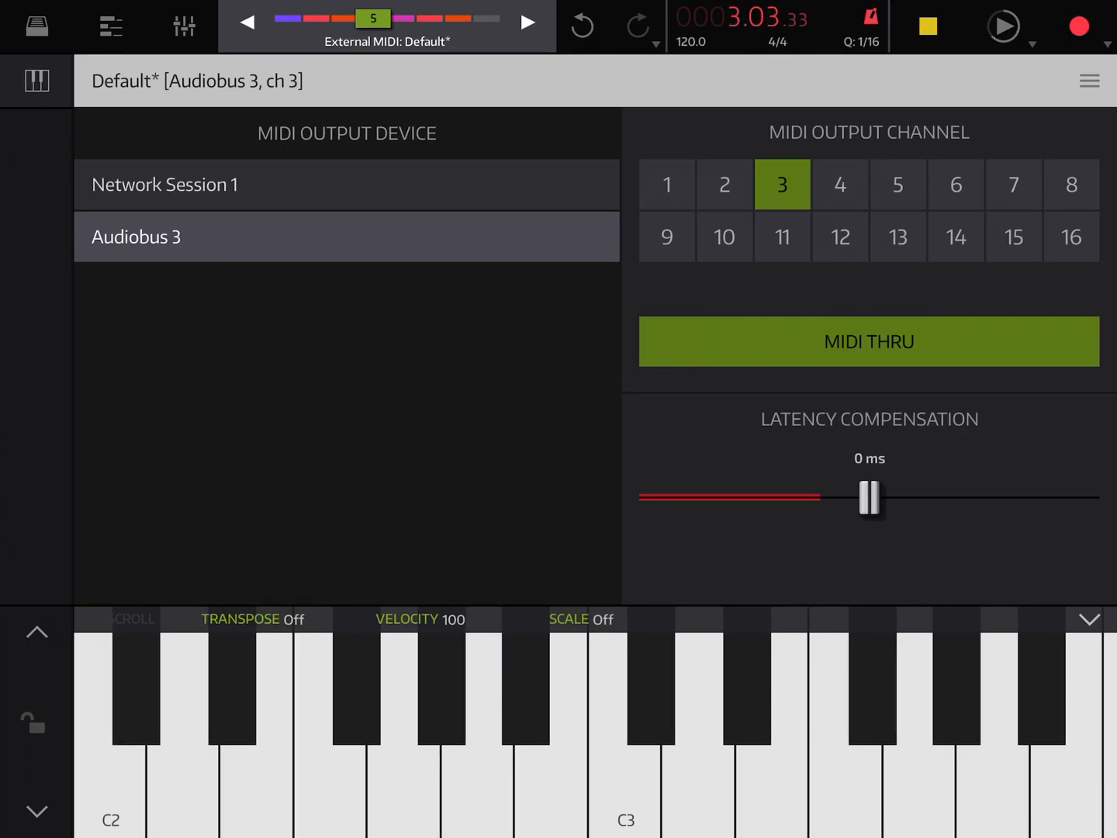
Step: Test the arpeggiated chords with a C2 note, then stop and rewind to bar 1
click(355, 691)
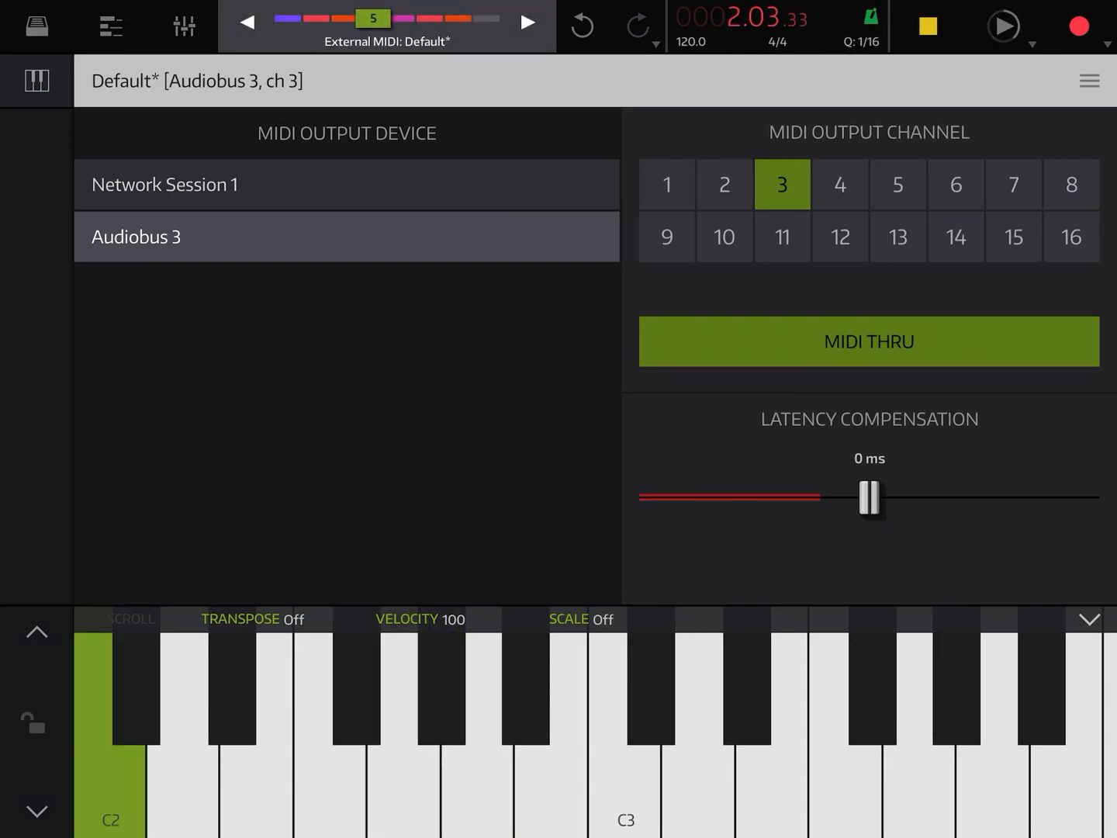
click(928, 25)
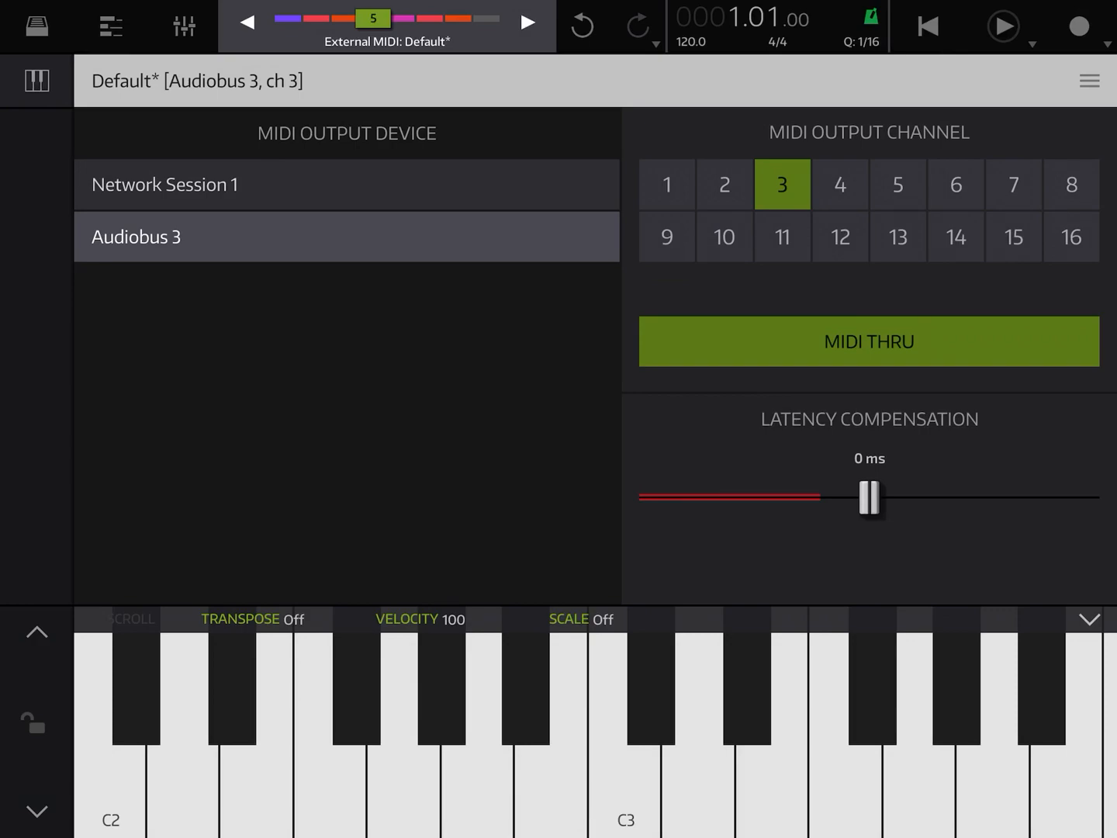